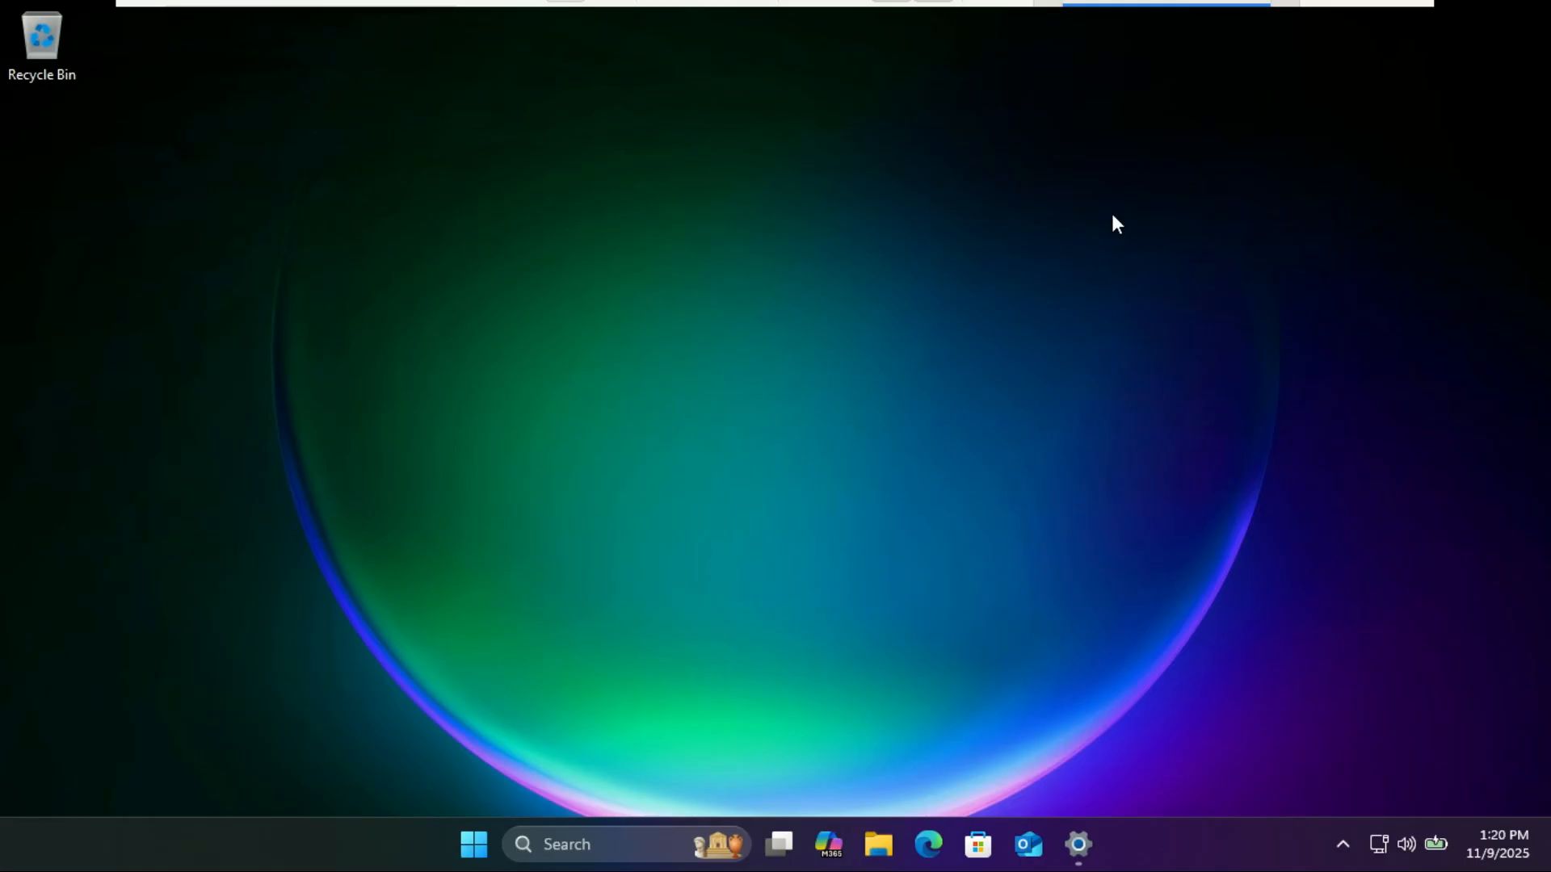
mouse_move(1079, 845)
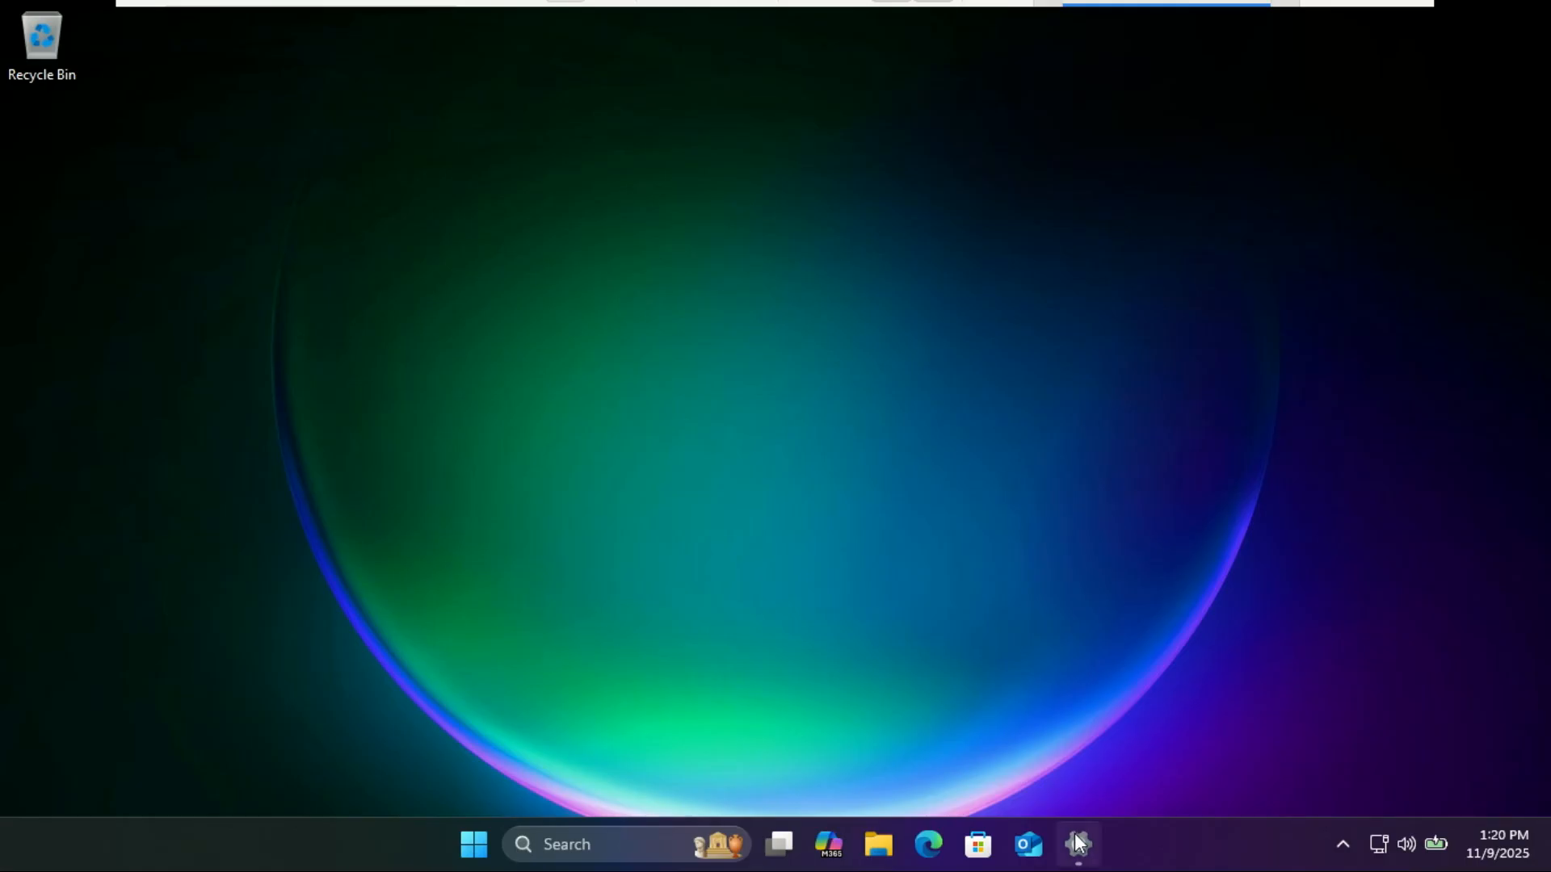
- Open Windows Update settings and scroll down toward the Windows Insider Program entry
left_click(1077, 844)
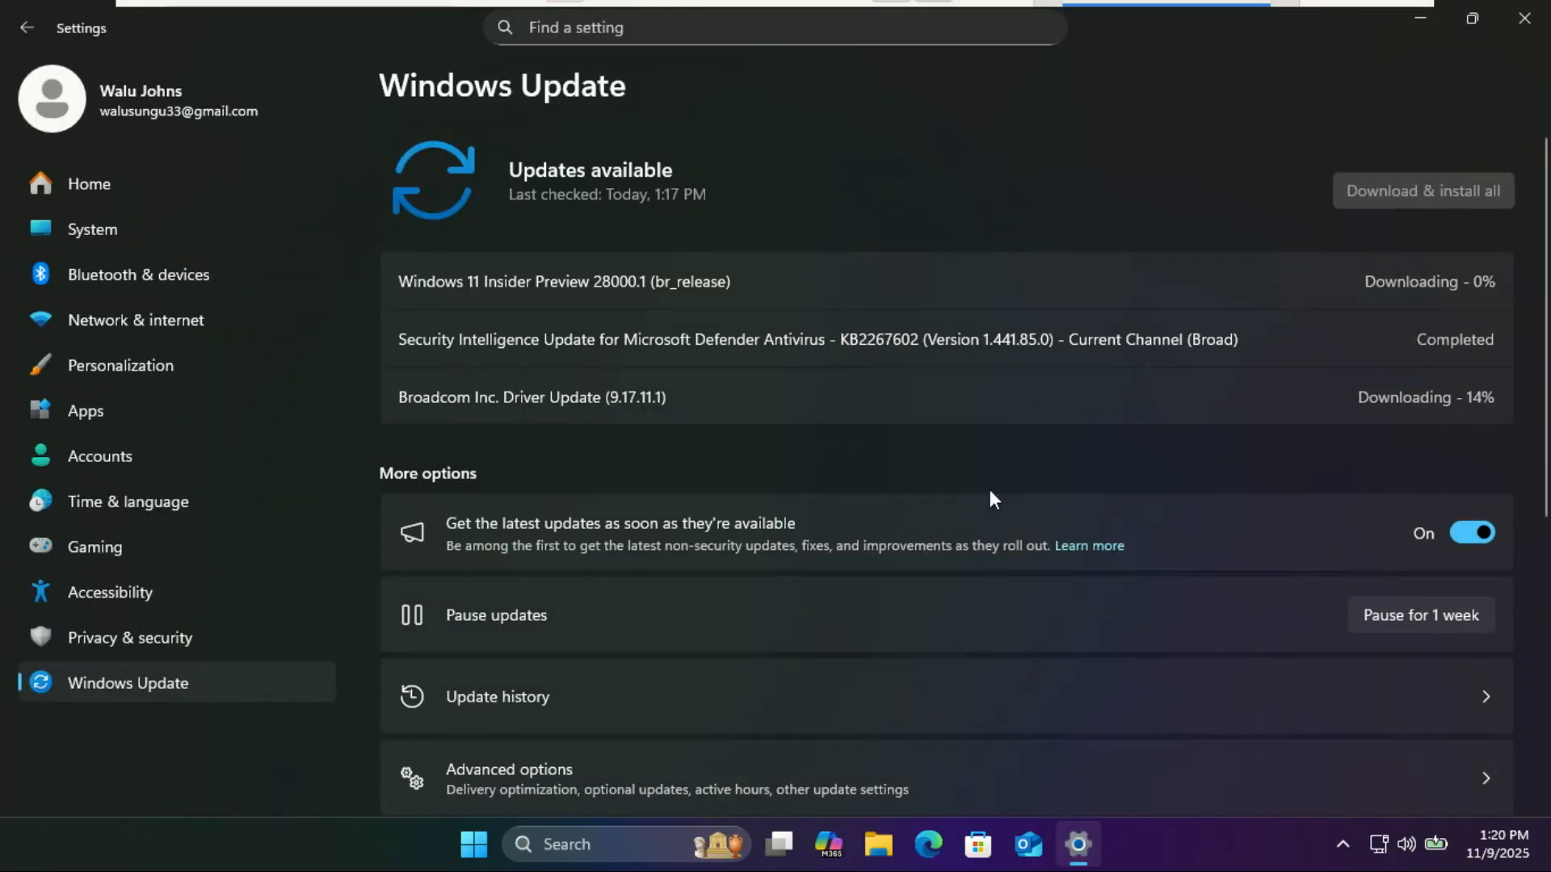
mouse_move(605, 326)
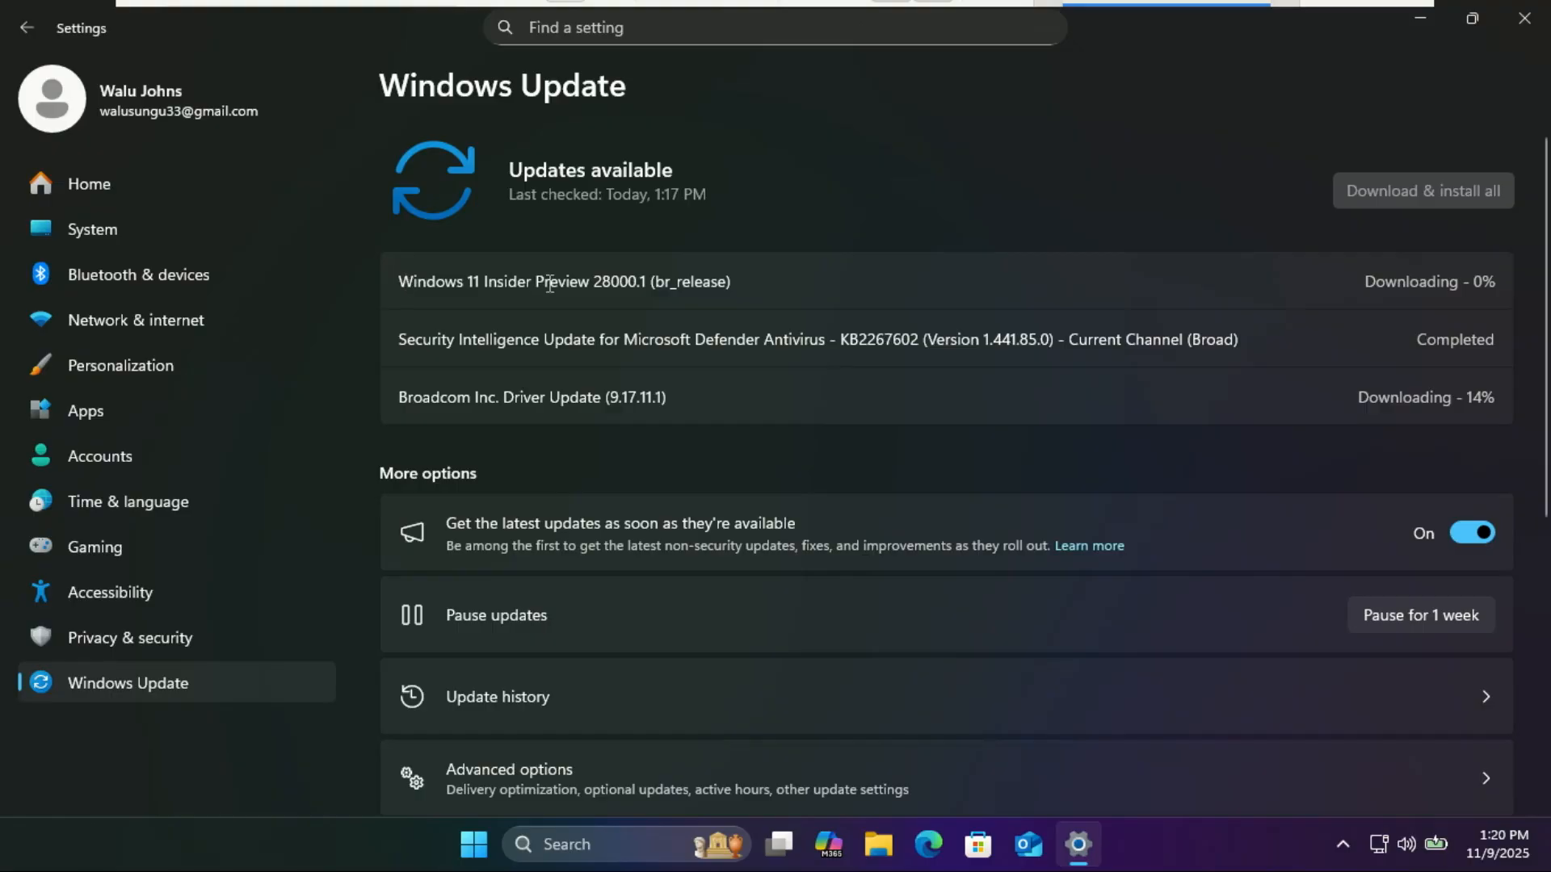
double_click(691, 282)
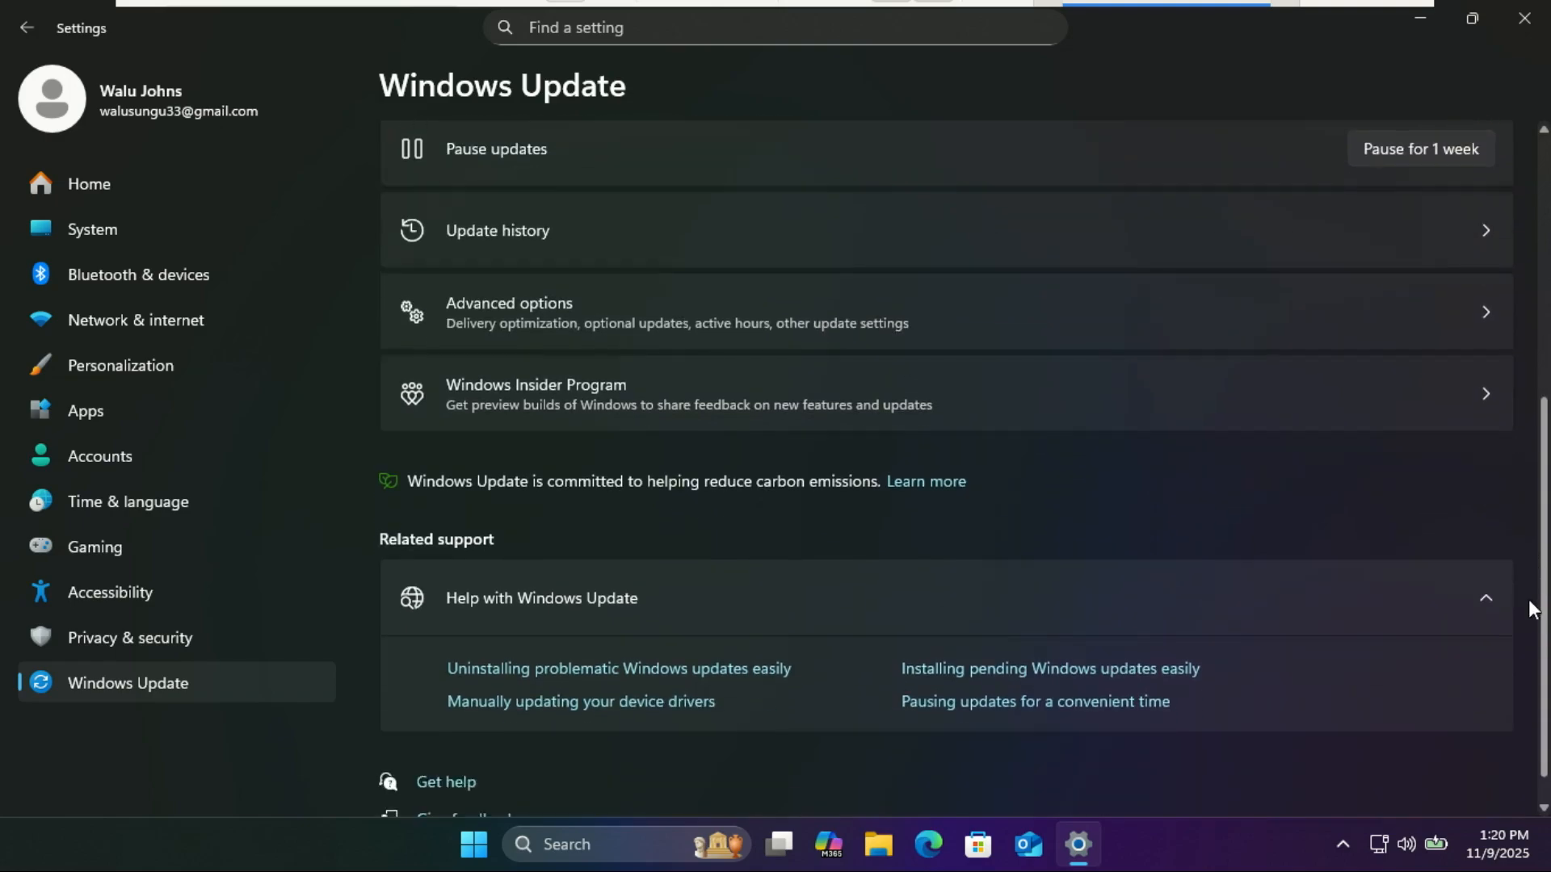
scroll("down", 3)
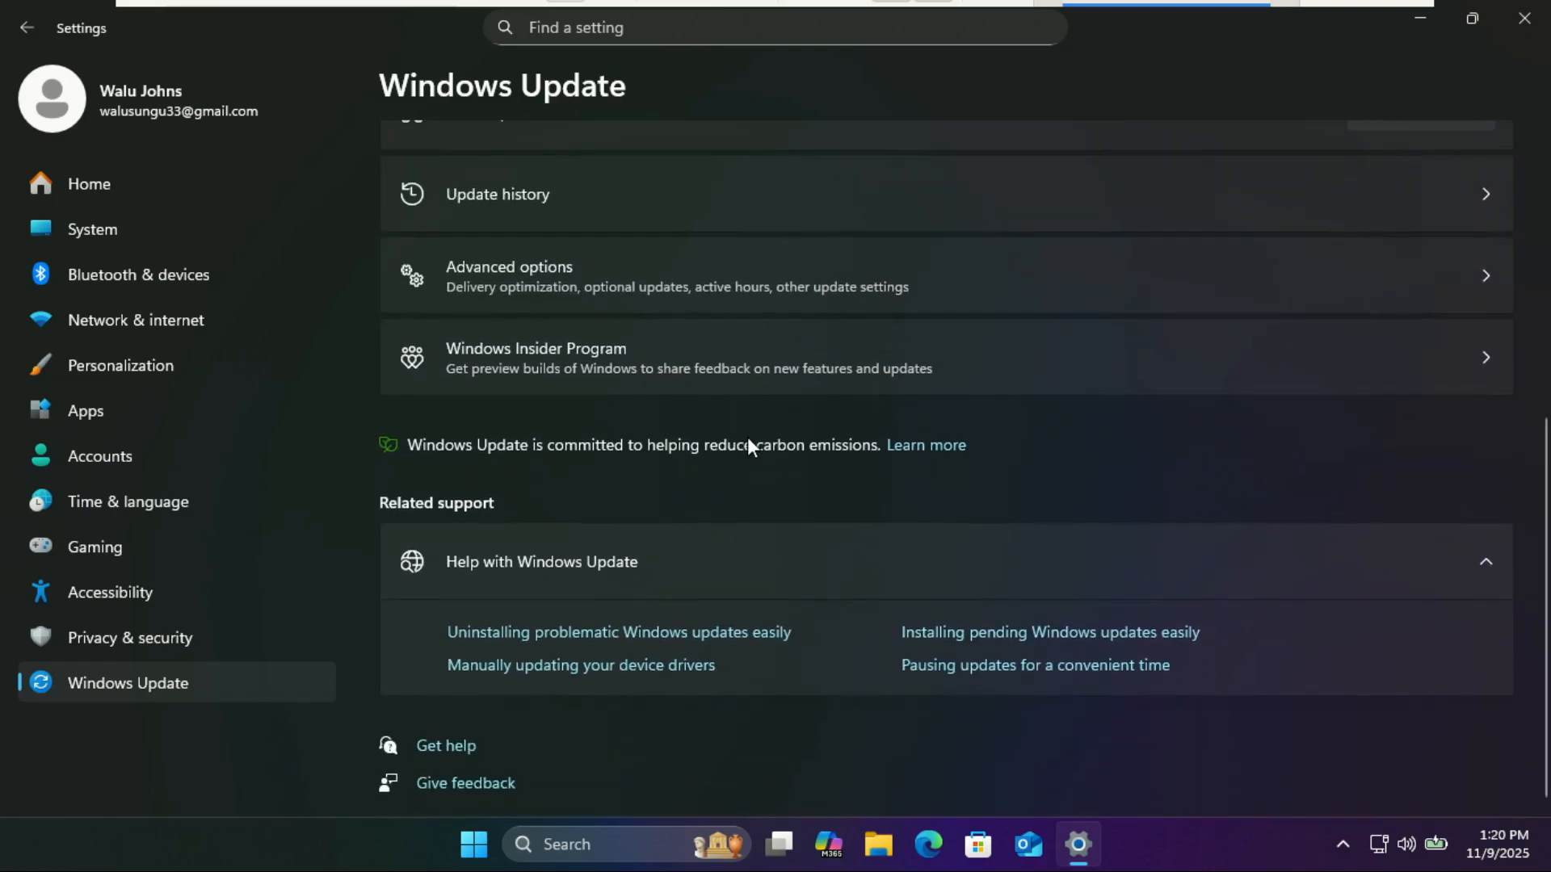
mouse_move(580, 357)
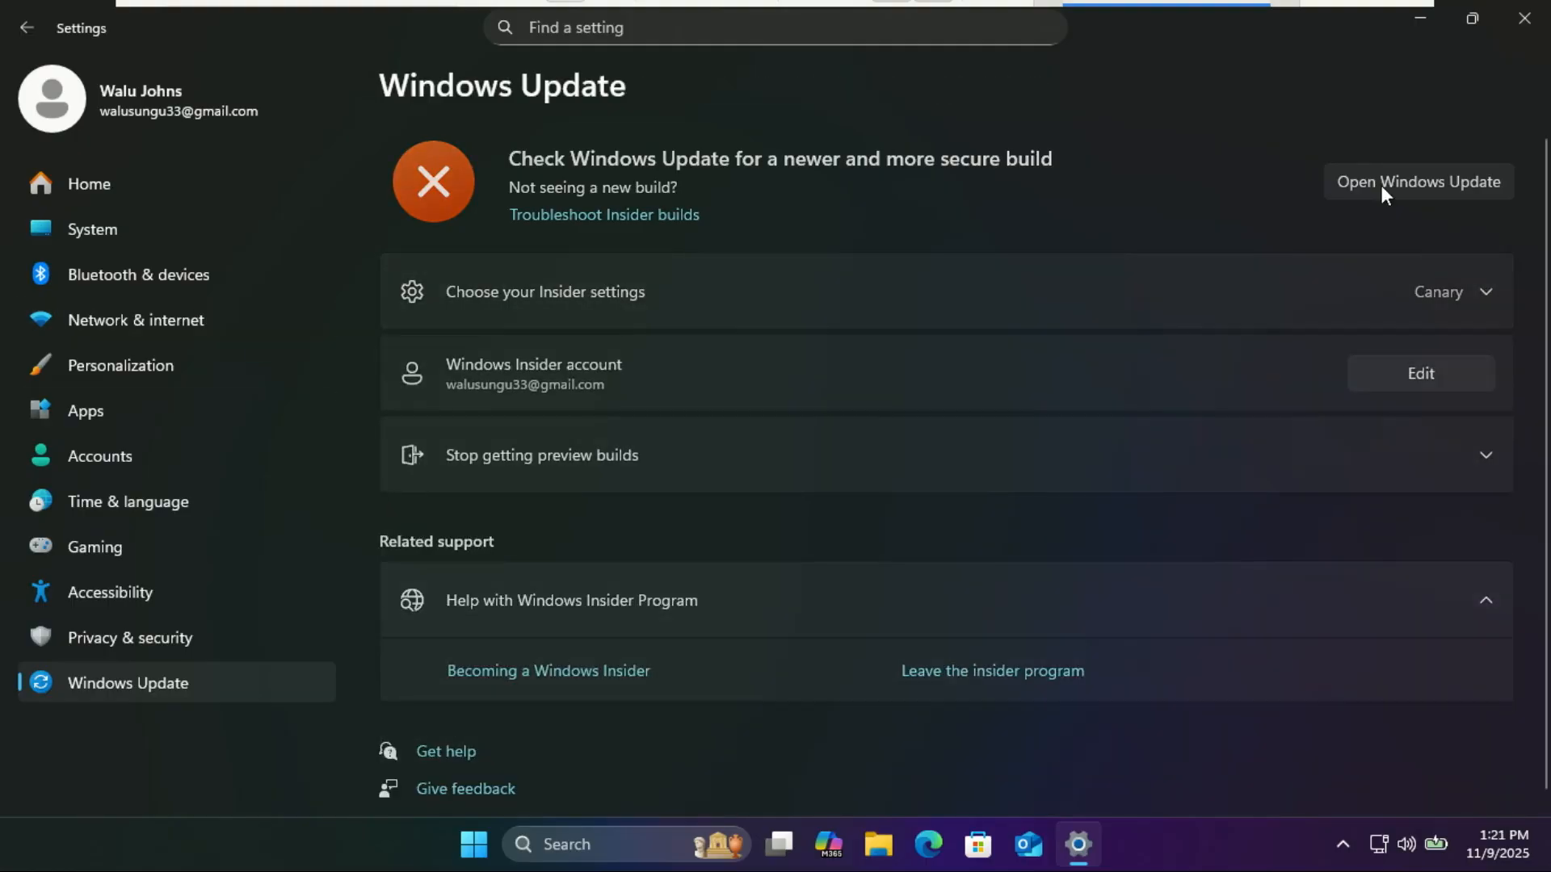
- Install Insider Preview build 28000.1 from Windows Update and restart the PC
left_click(1417, 182)
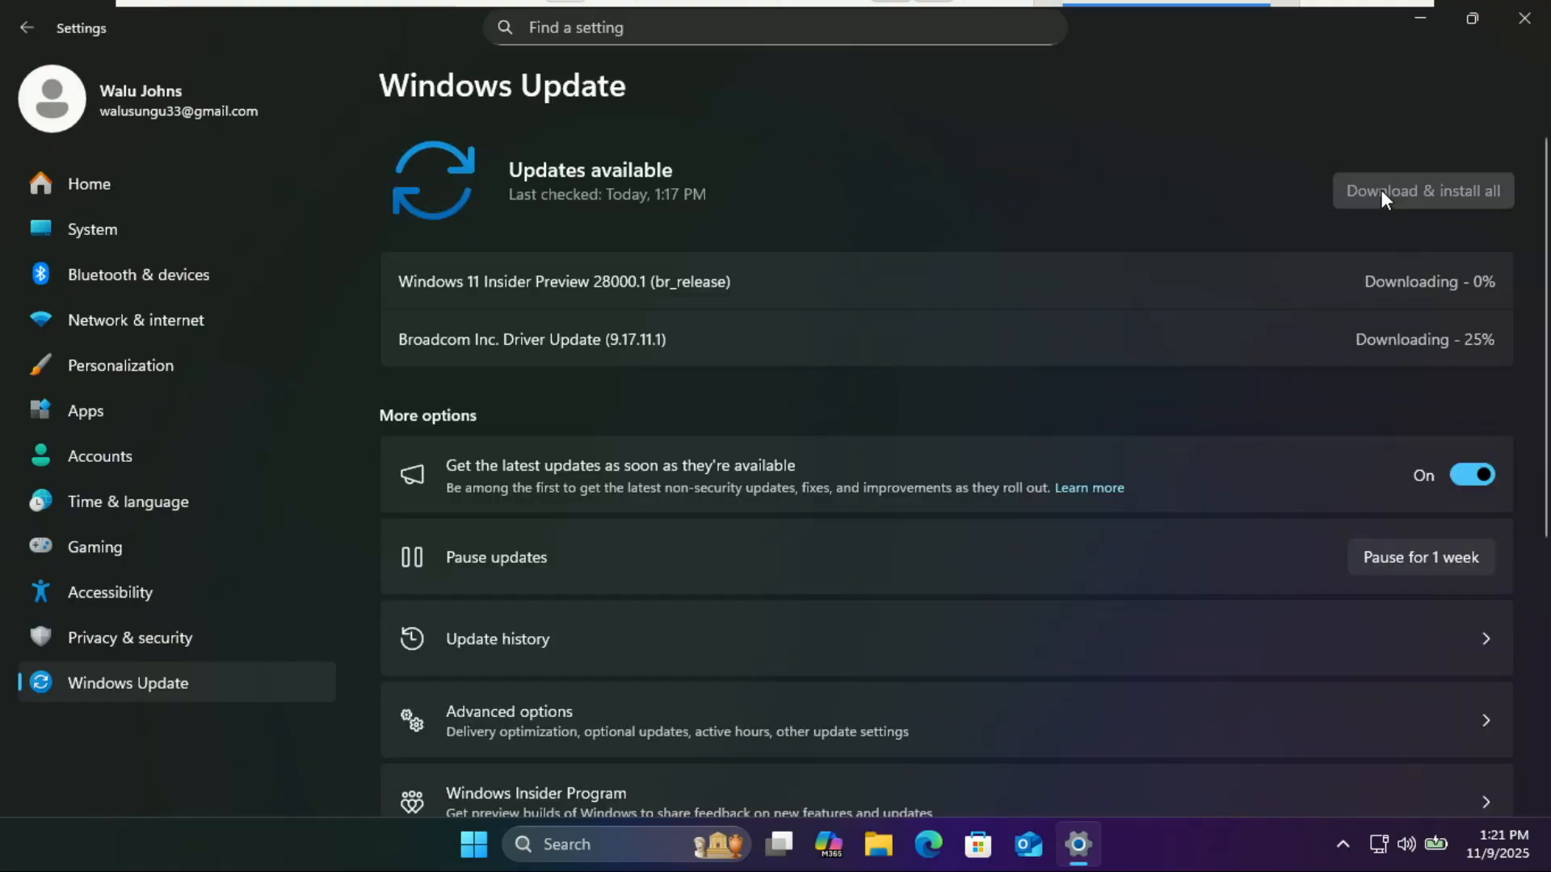
mouse_move(1225, 386)
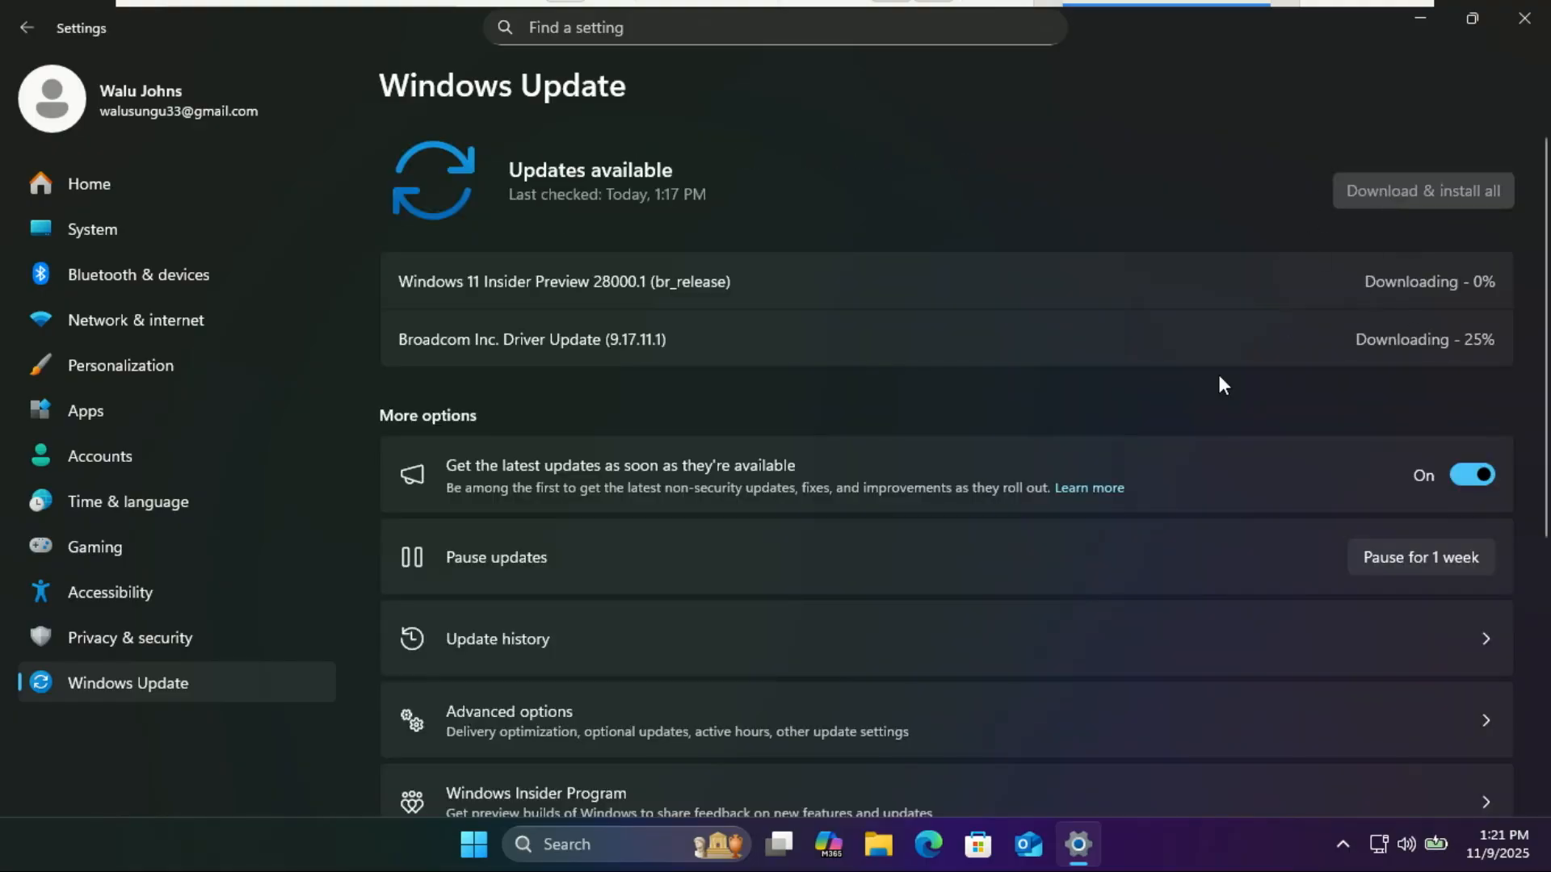
mouse_move(1259, 416)
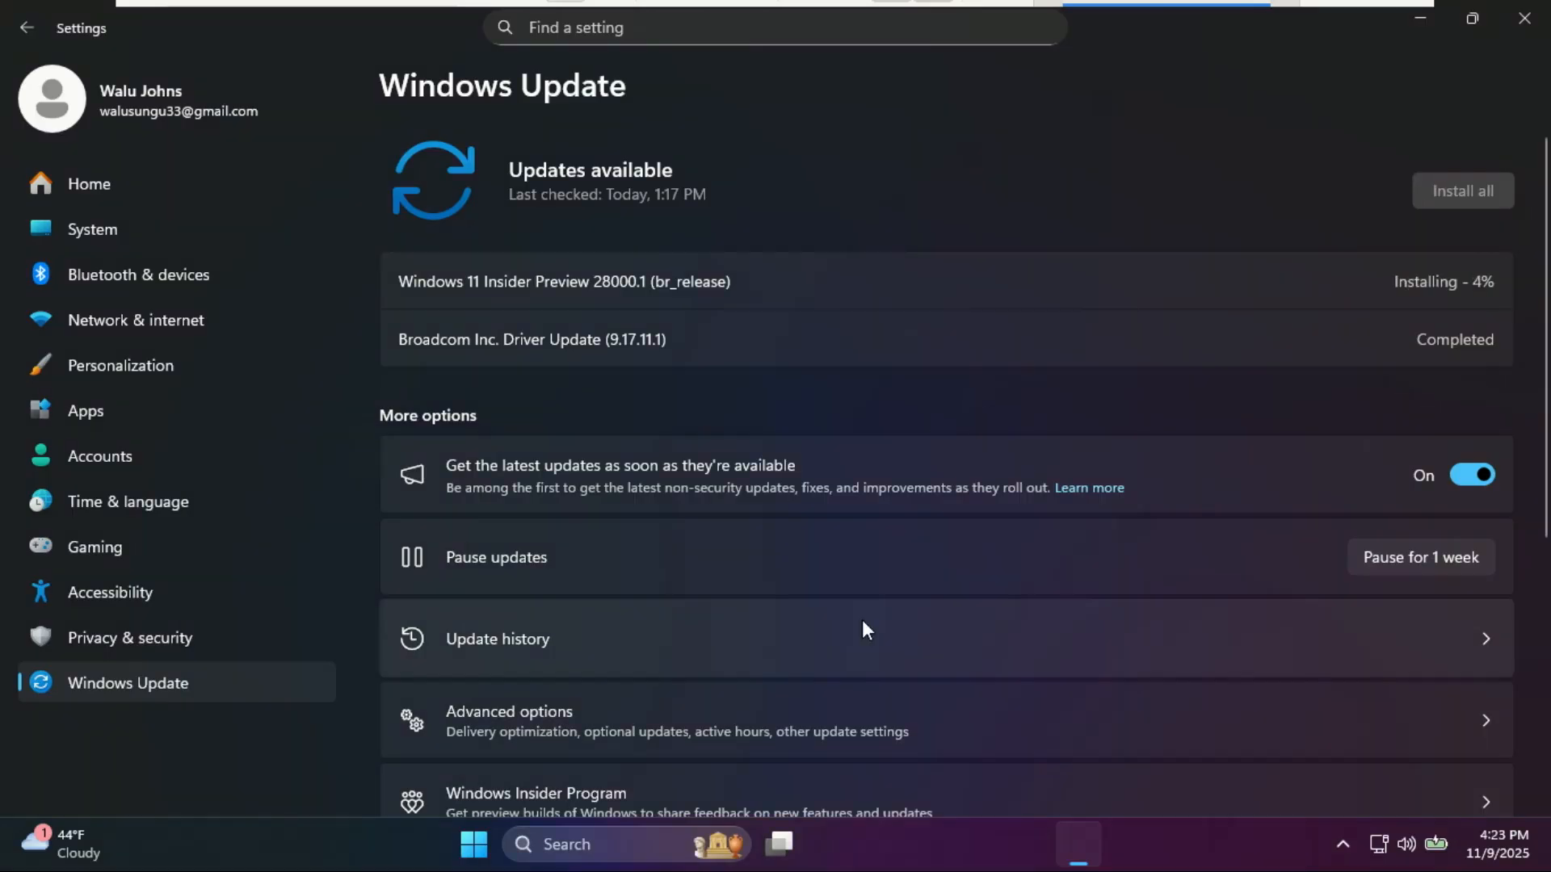
mouse_move(865, 625)
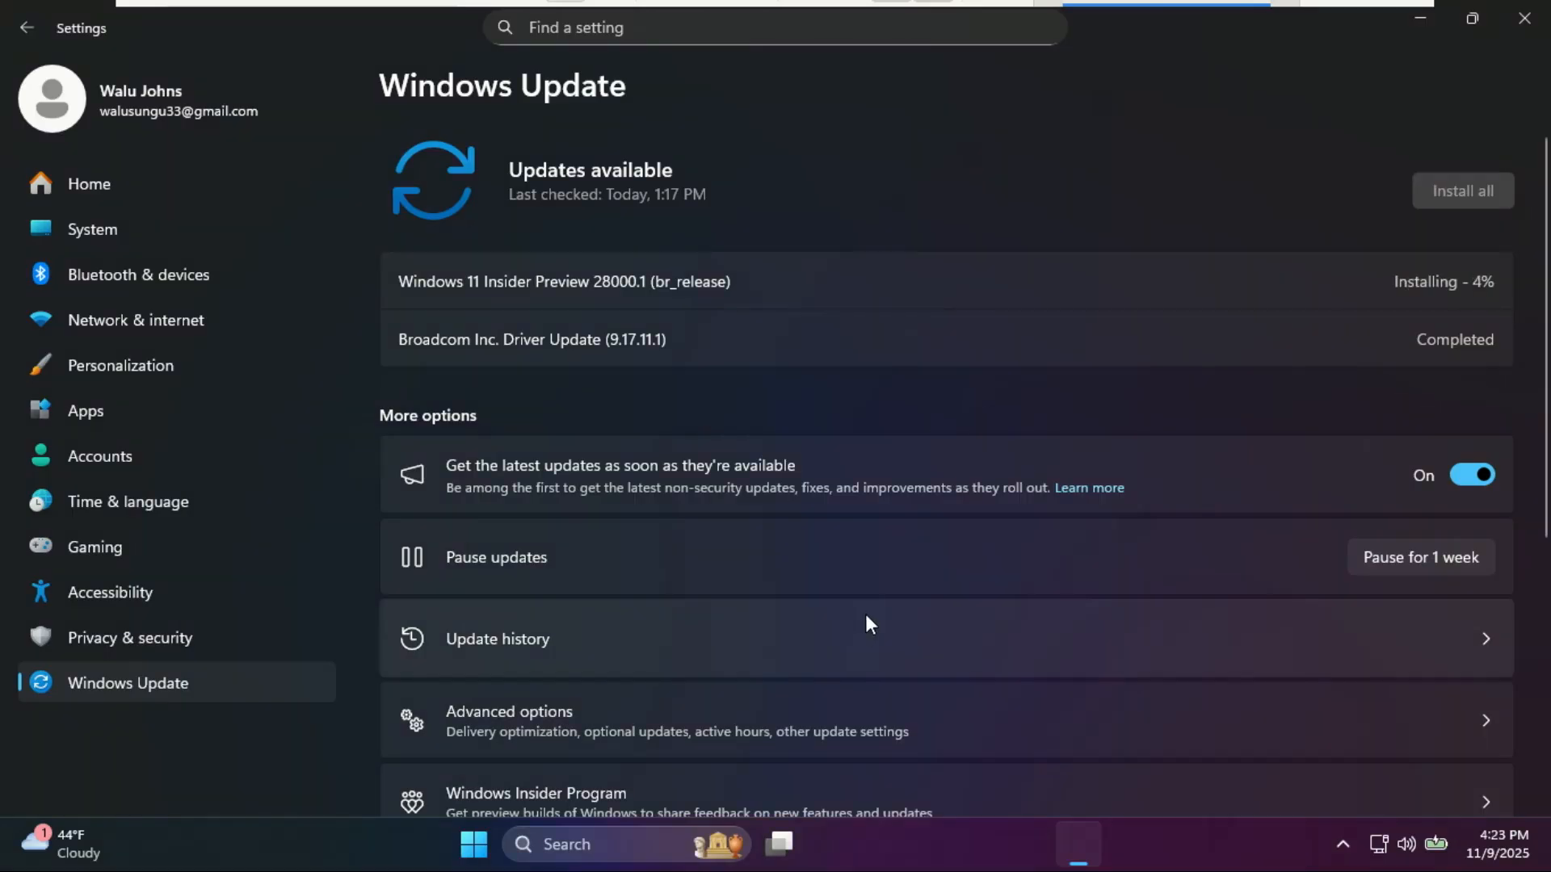
mouse_move(878, 611)
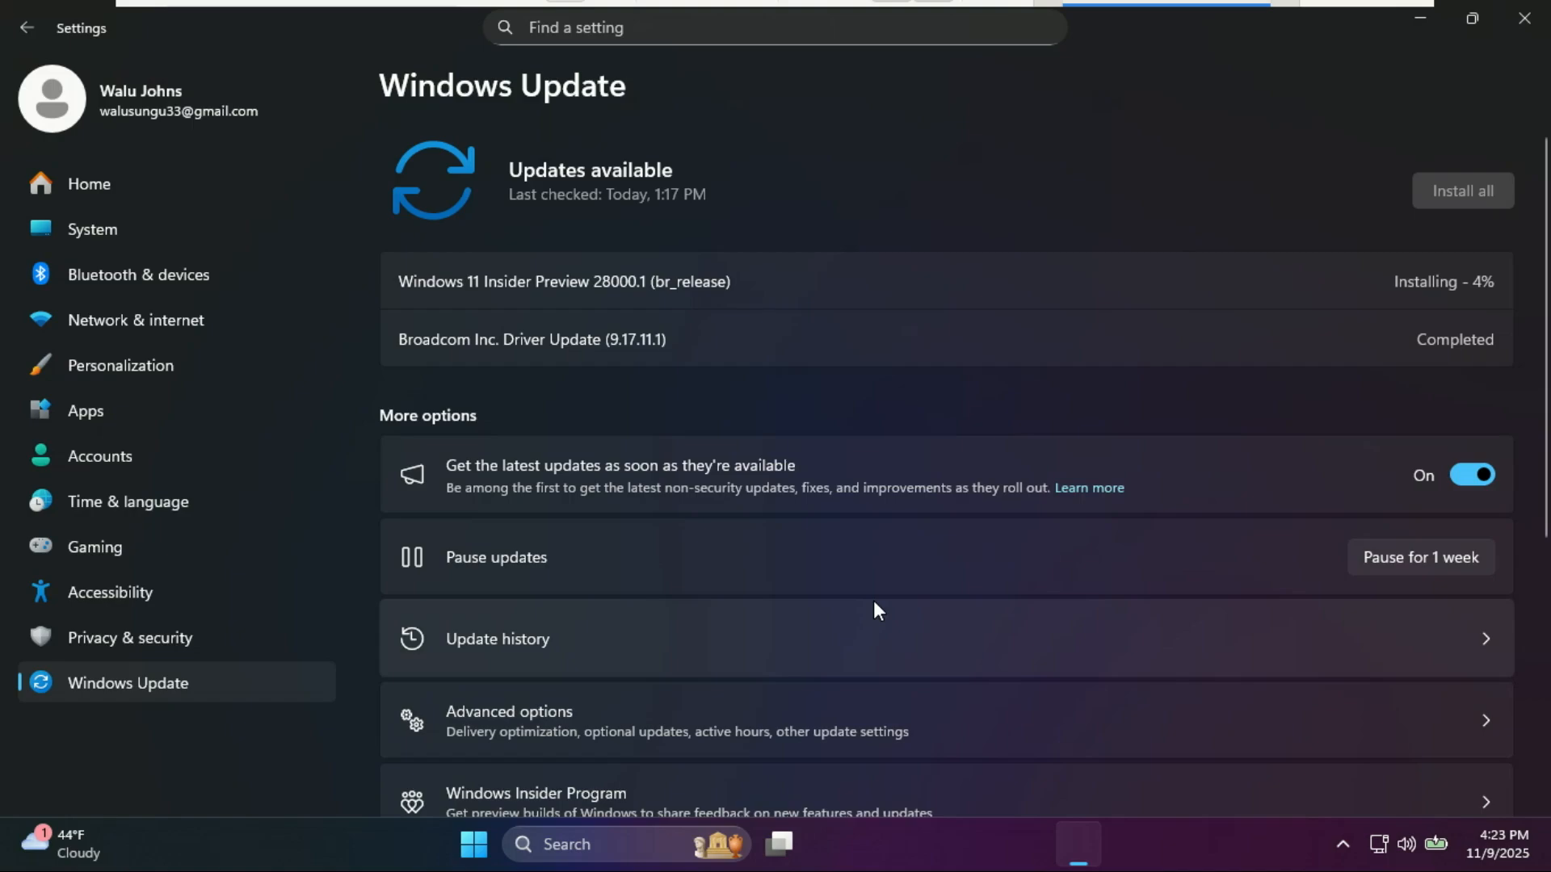
mouse_move(1305, 133)
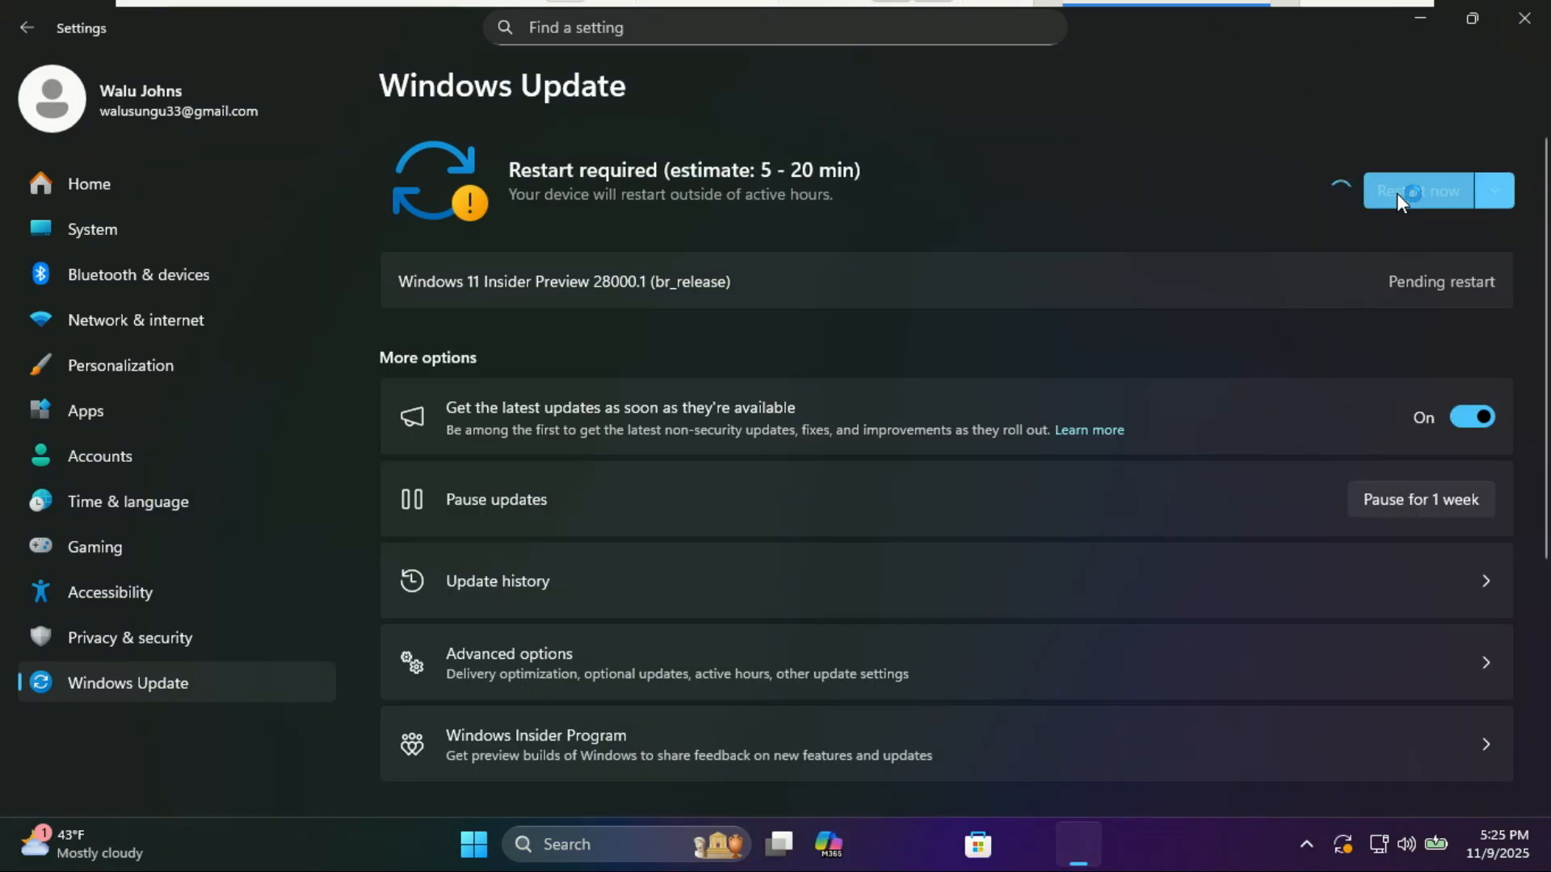
left_click(1421, 190)
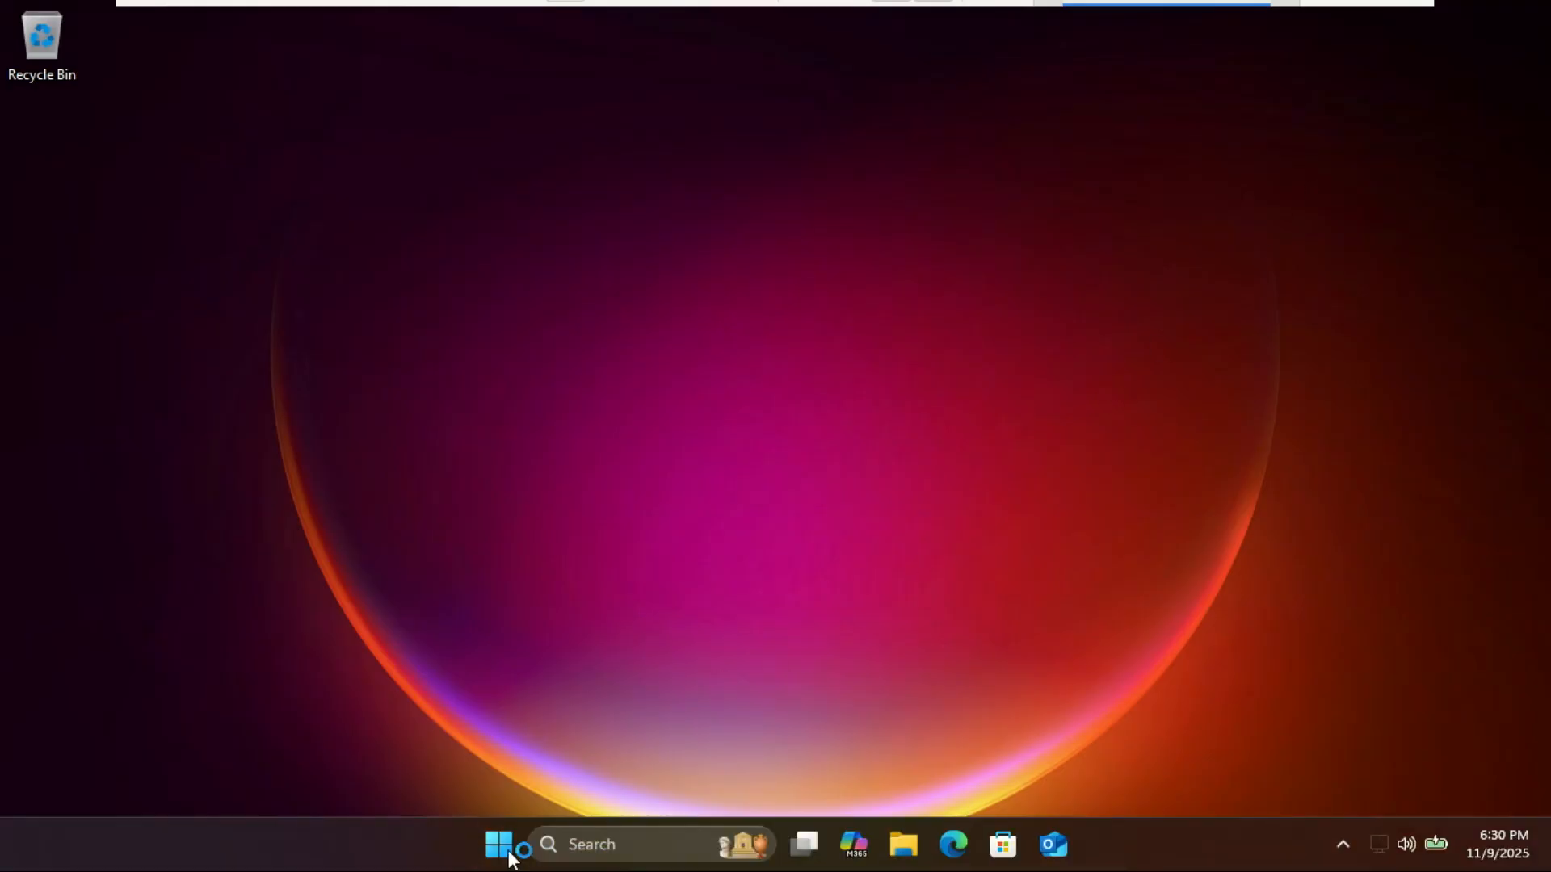
- Reopen Settings from Start and scroll System down to reach the About page
left_click(498, 845)
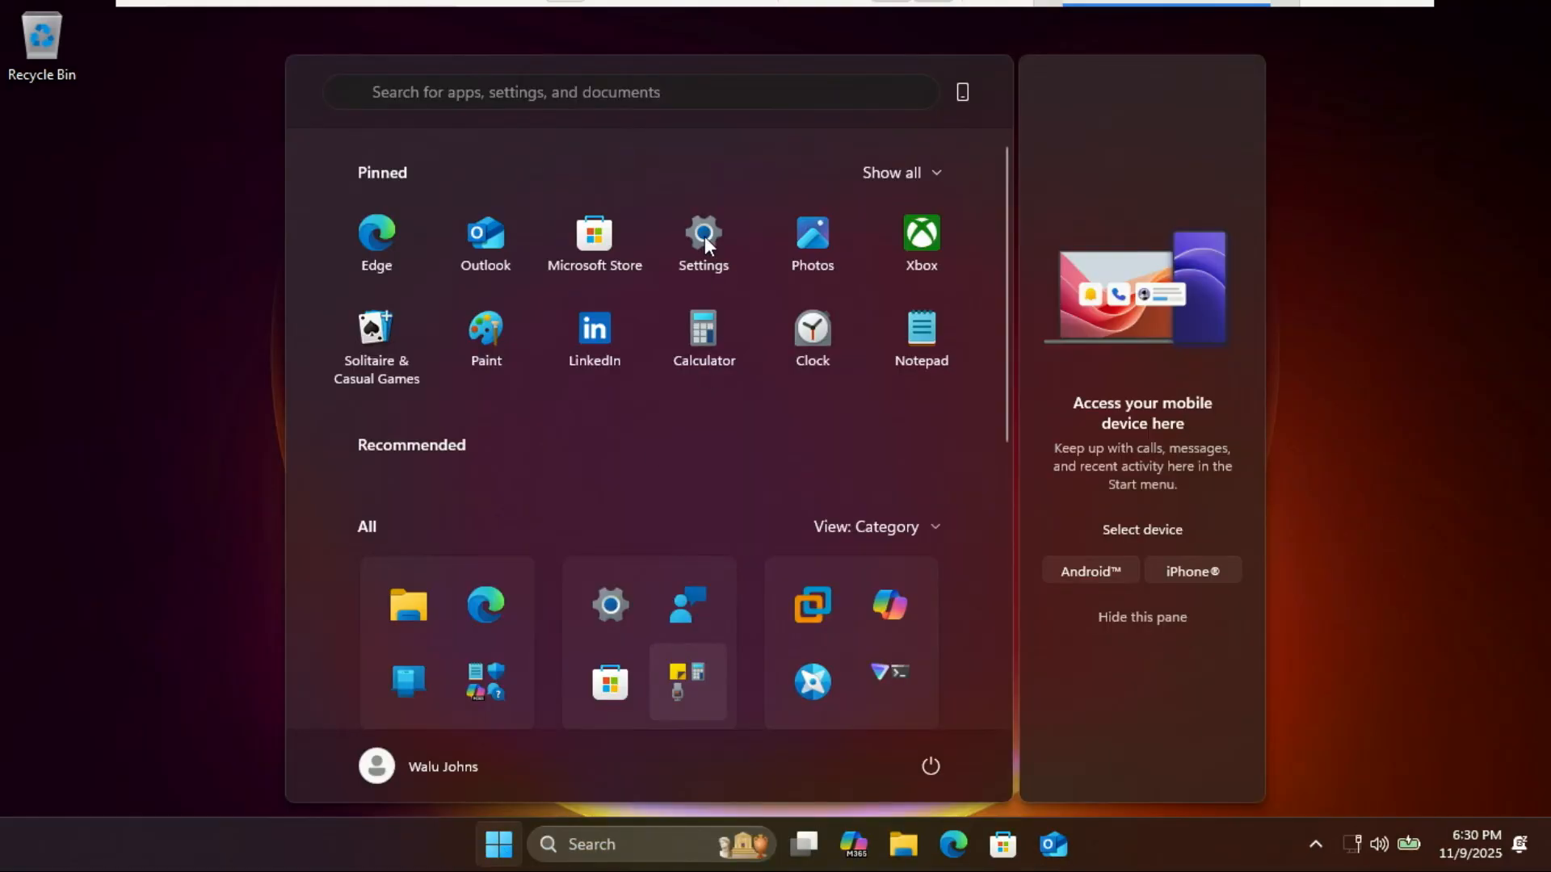
left_click(704, 237)
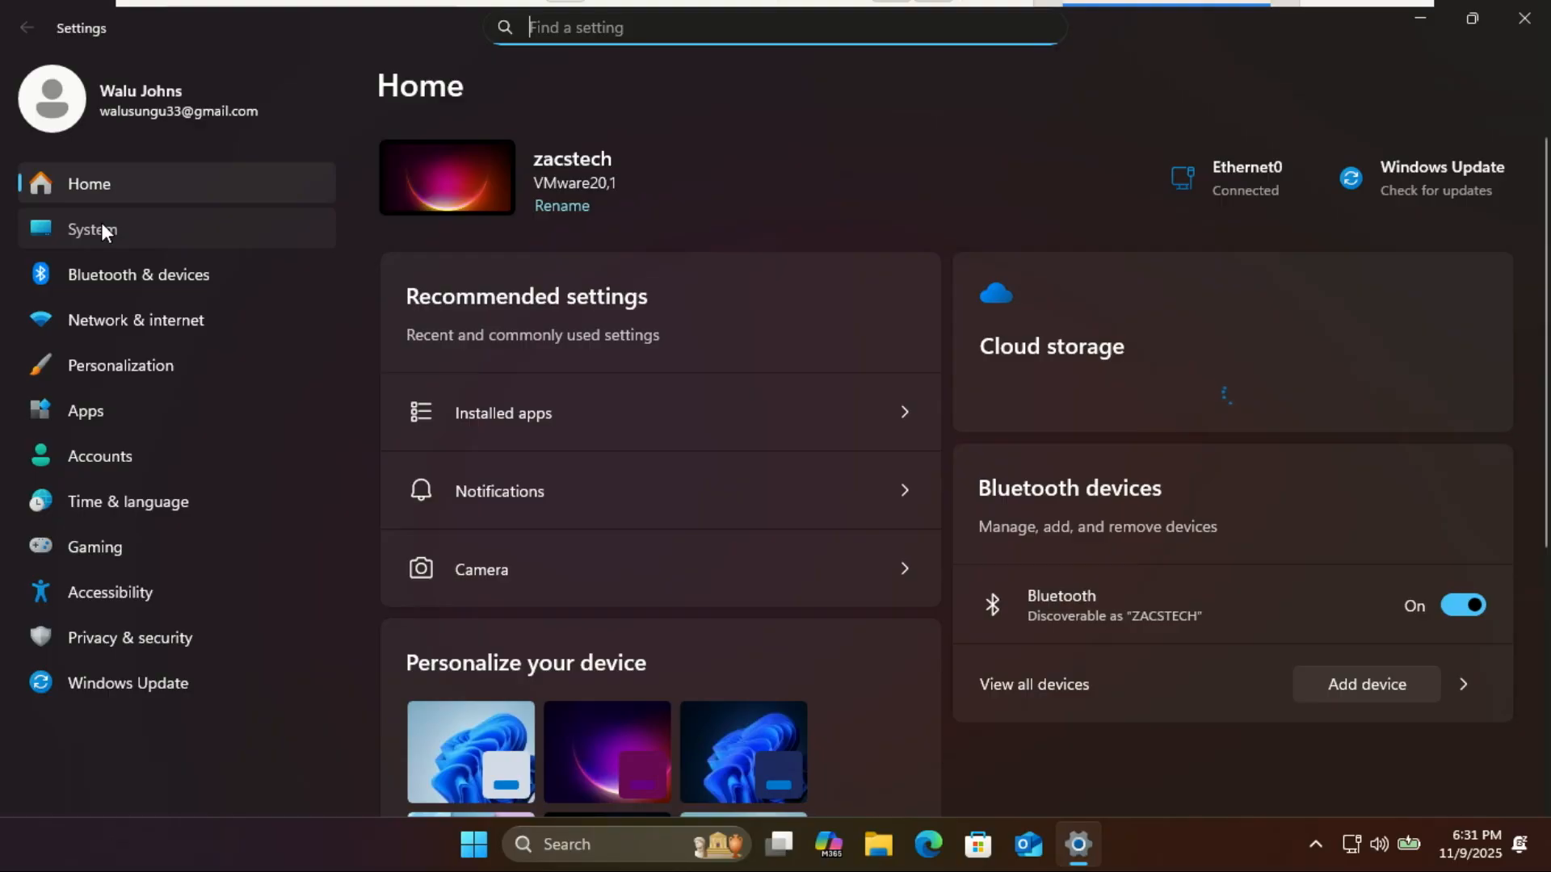
left_click(91, 228)
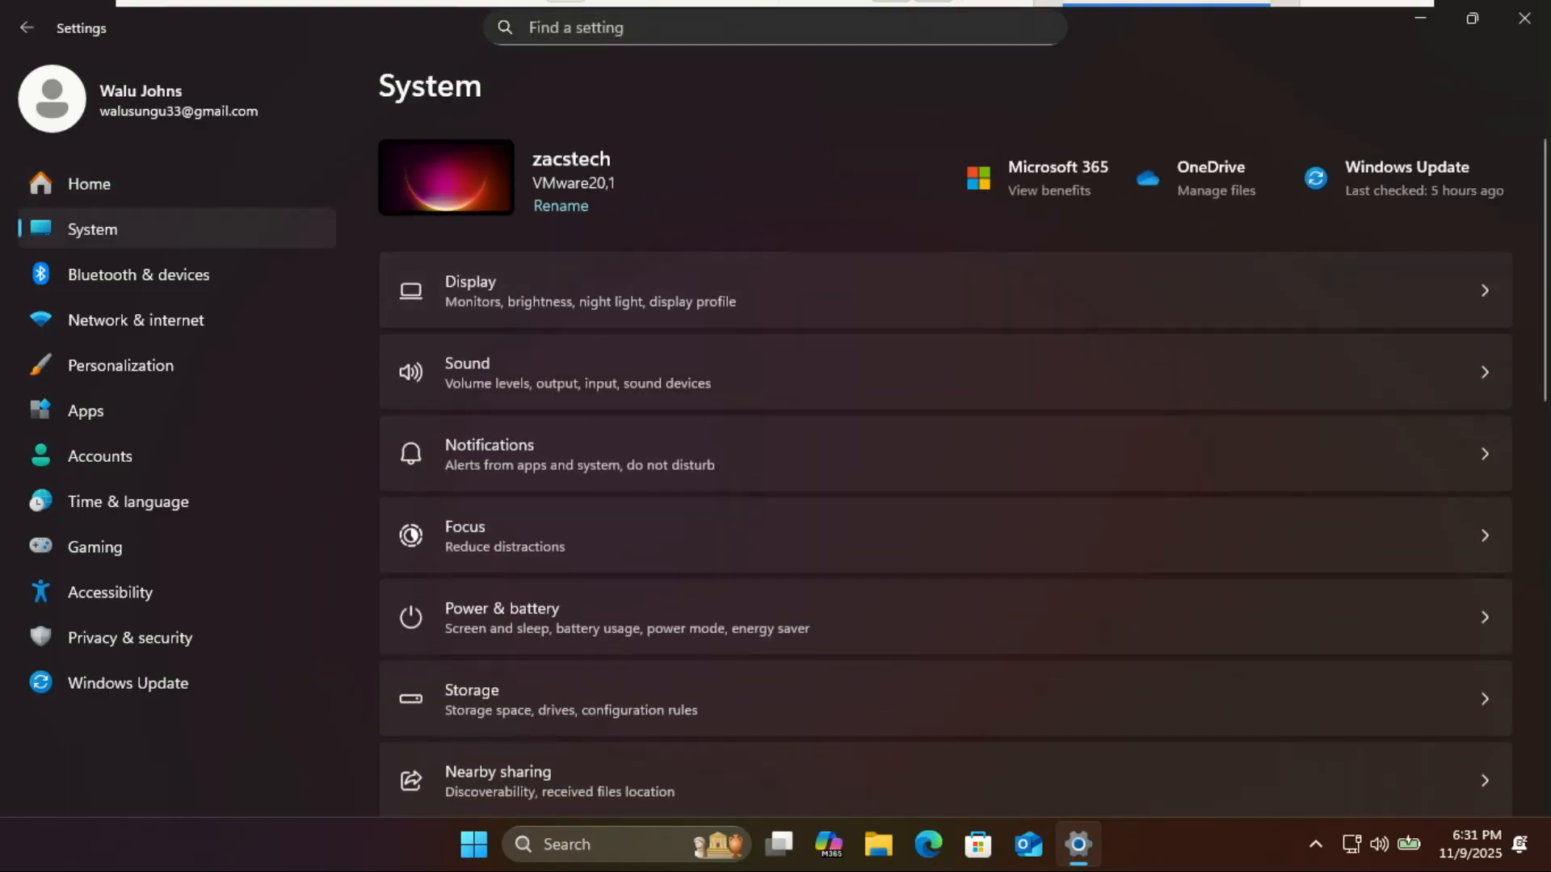
scroll("down", 3)
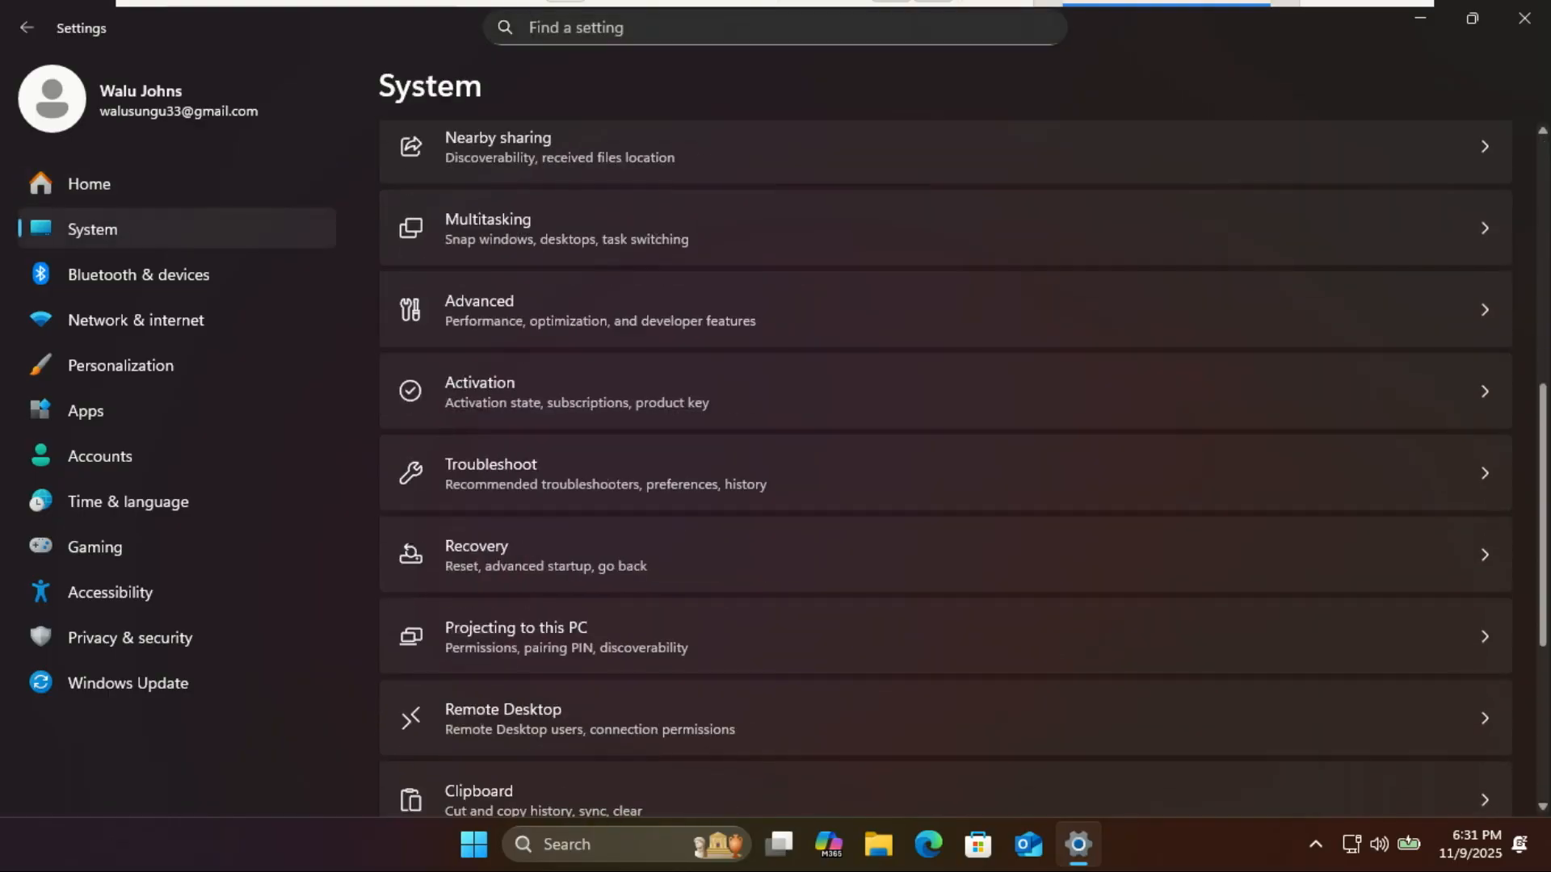
scroll("down", 3)
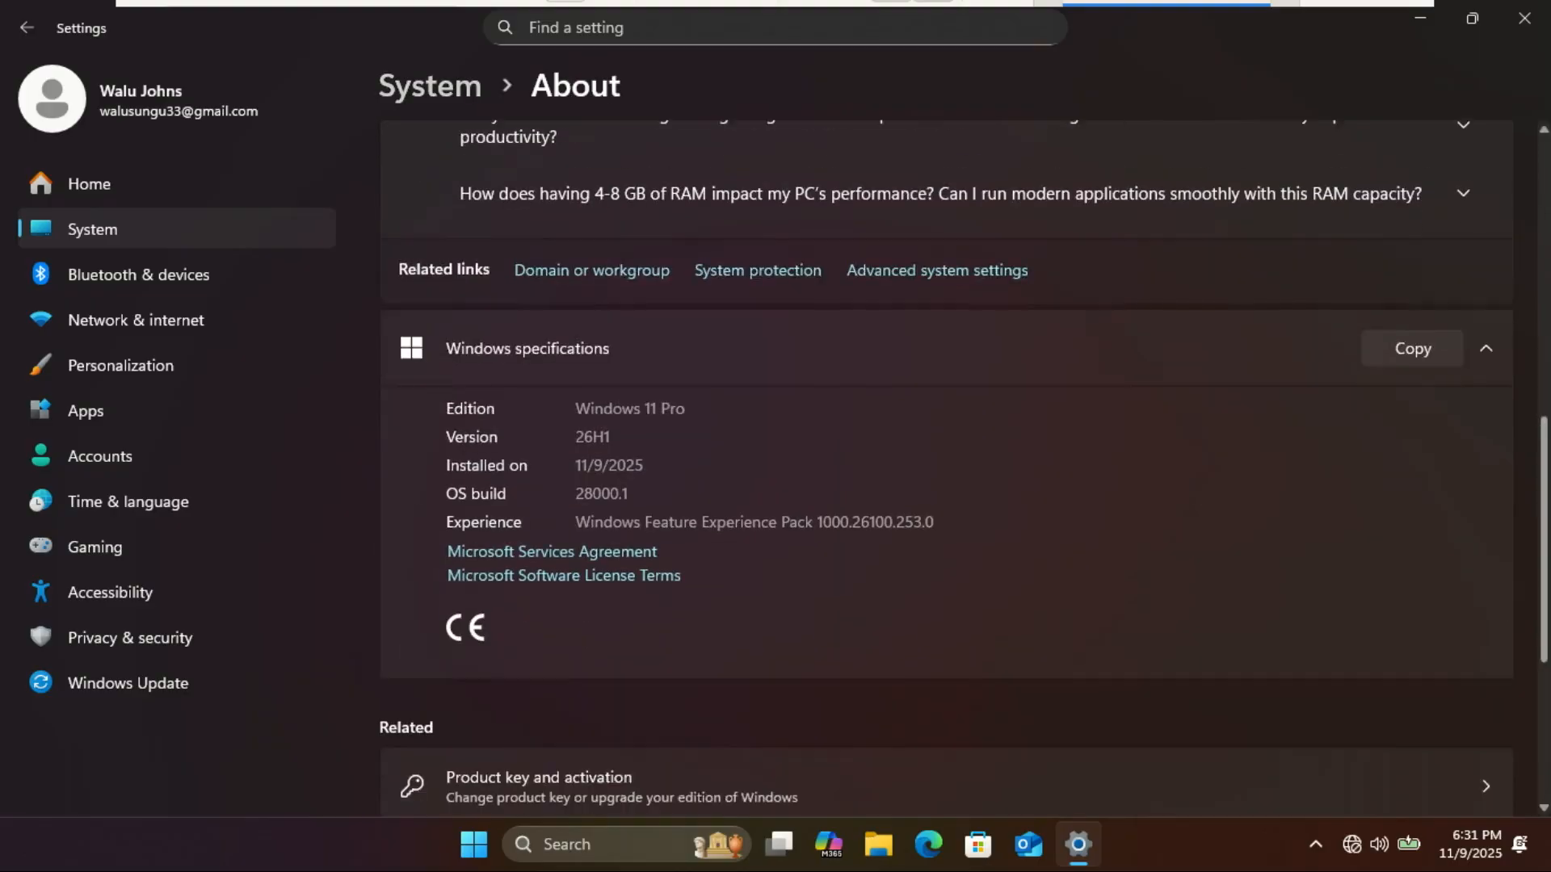
- Highlight version 26H1 on the About page, then close Settings
scroll("down", 3)
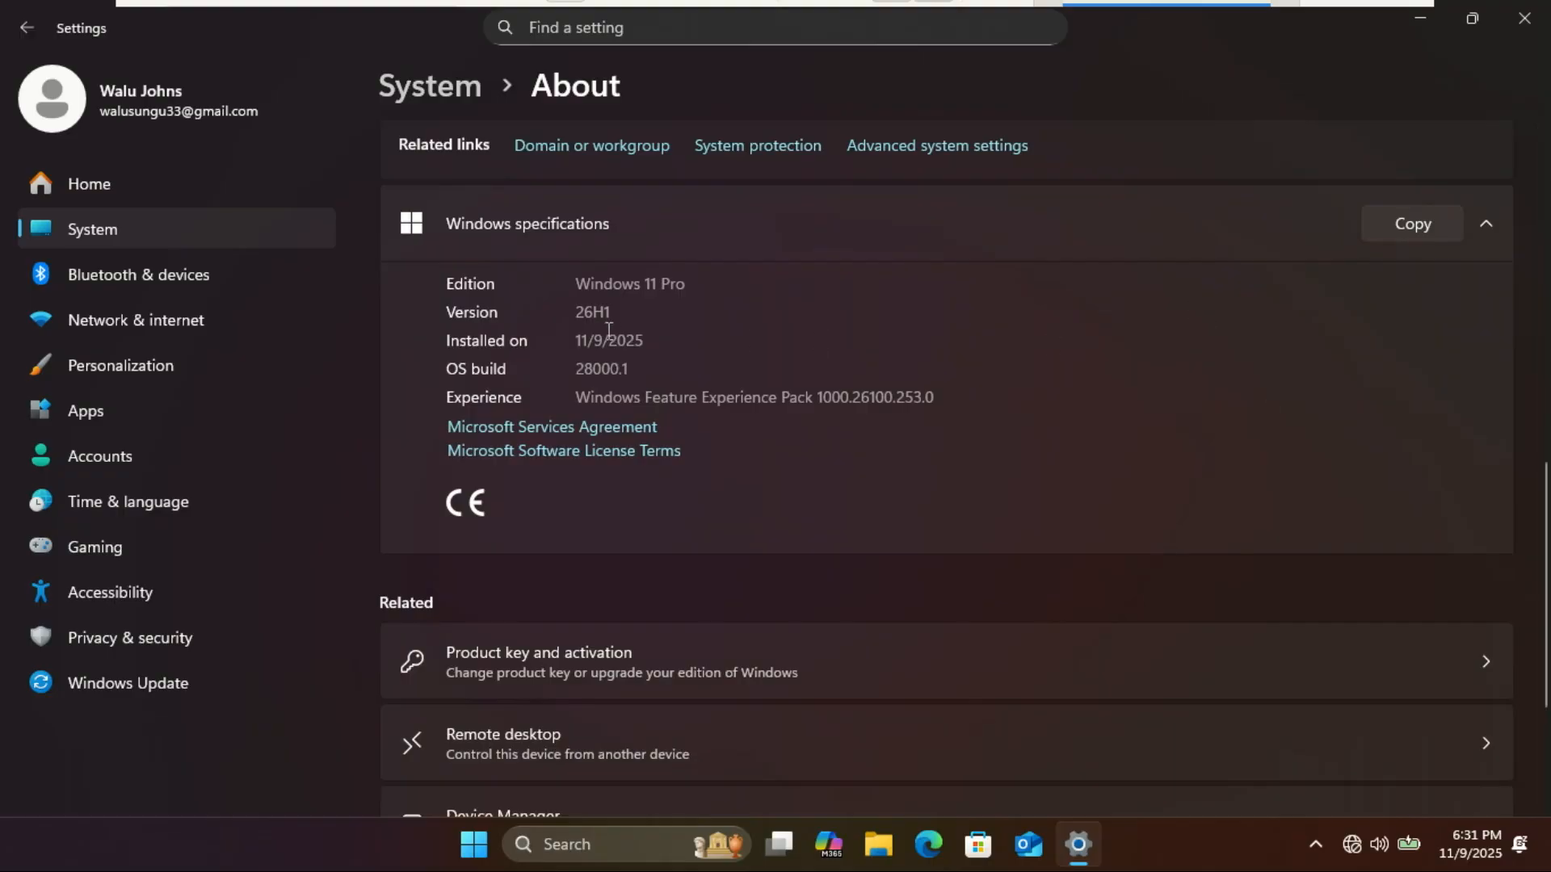
mouse_move(572, 327)
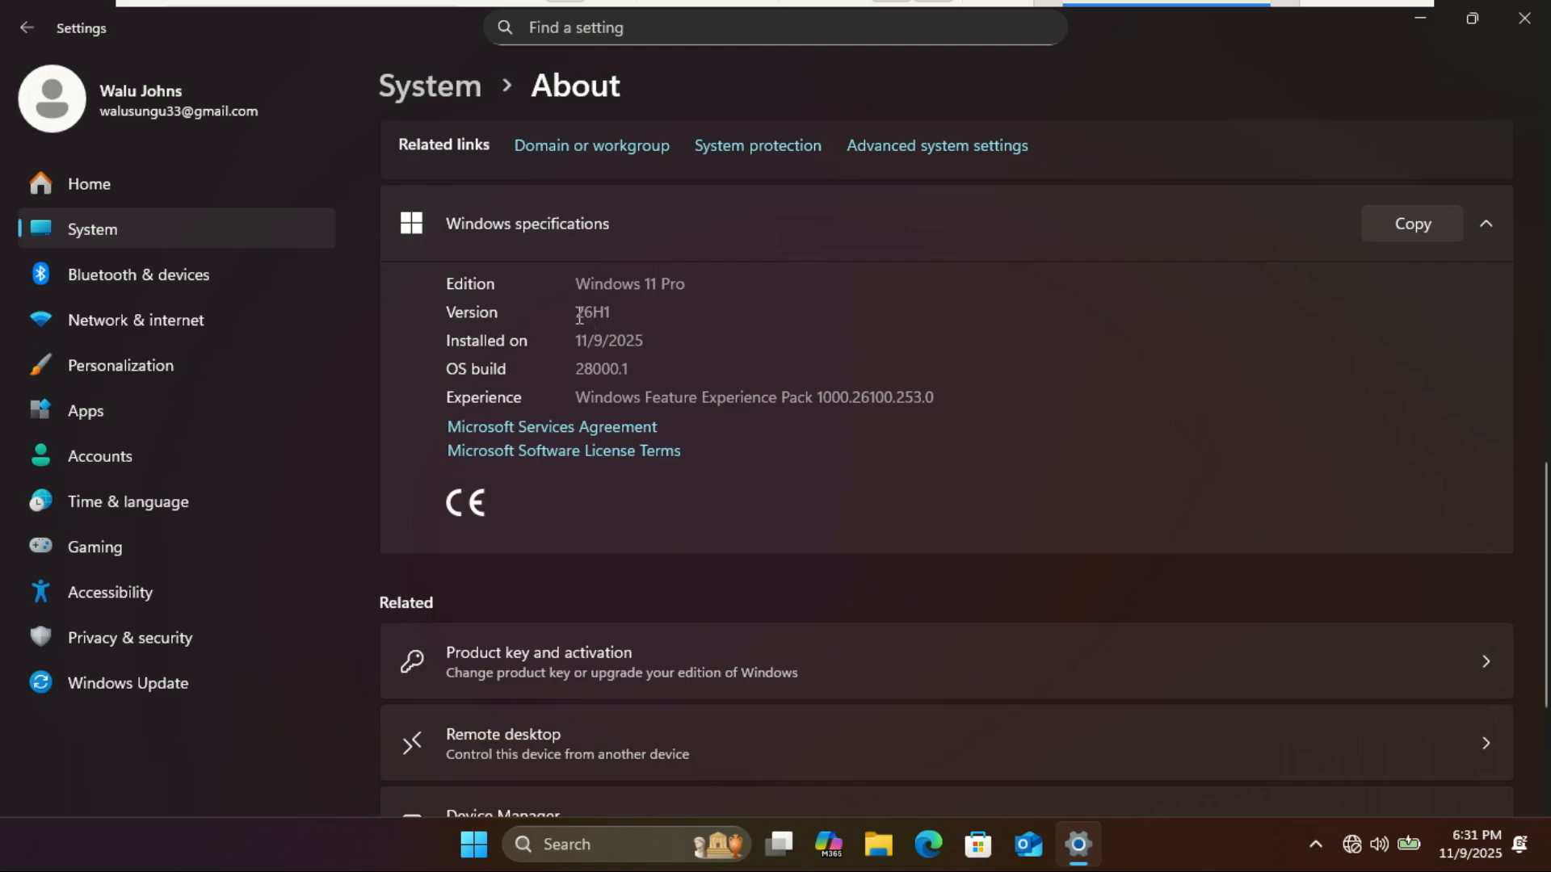
double_click(591, 312)
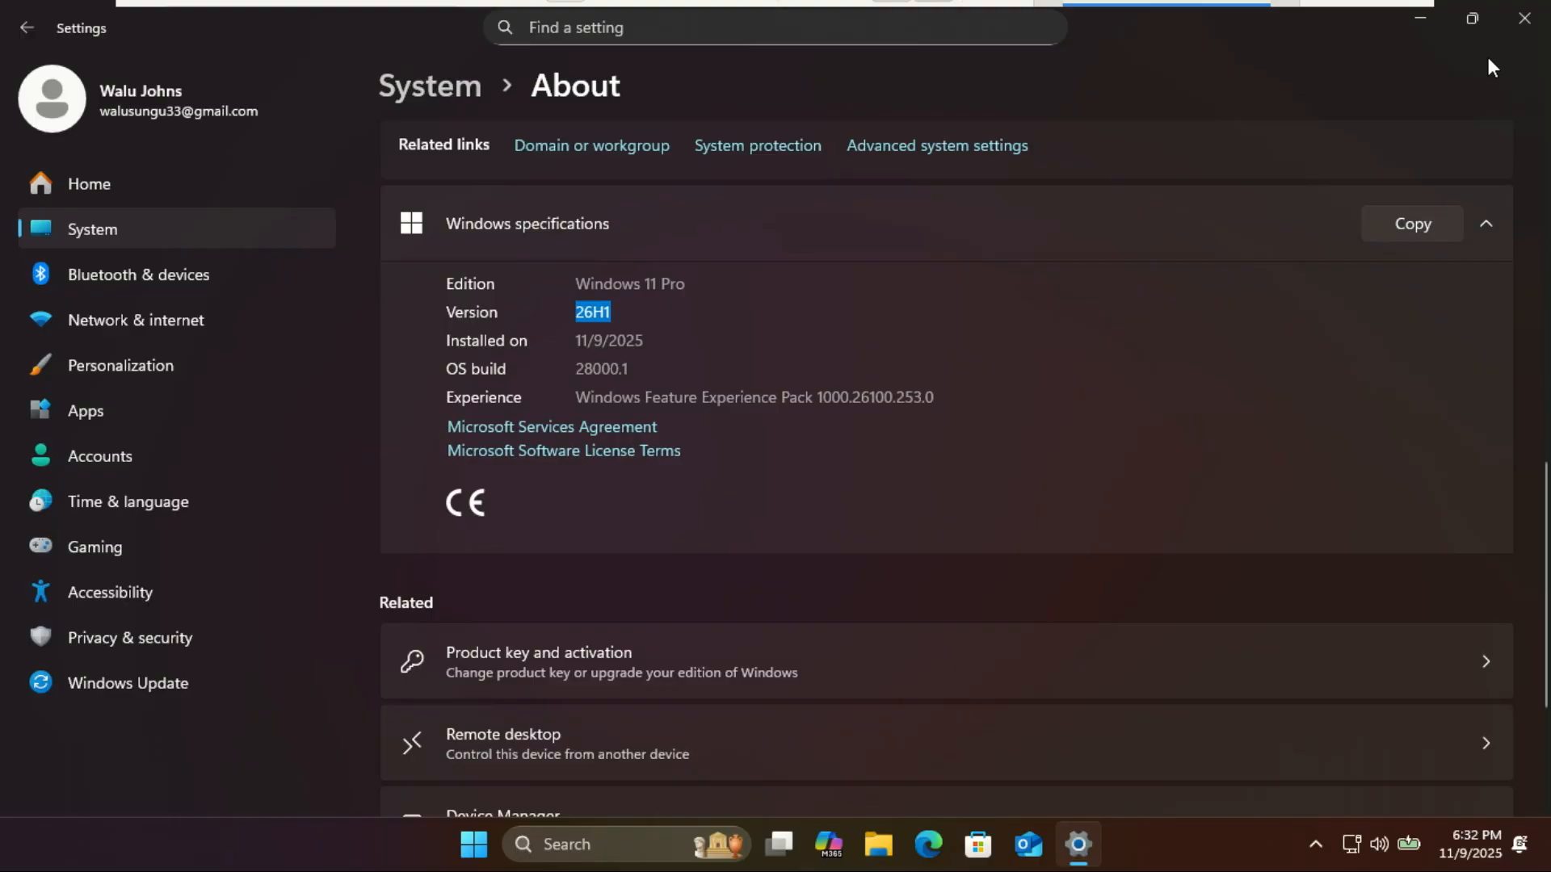
mouse_move(1520, 70)
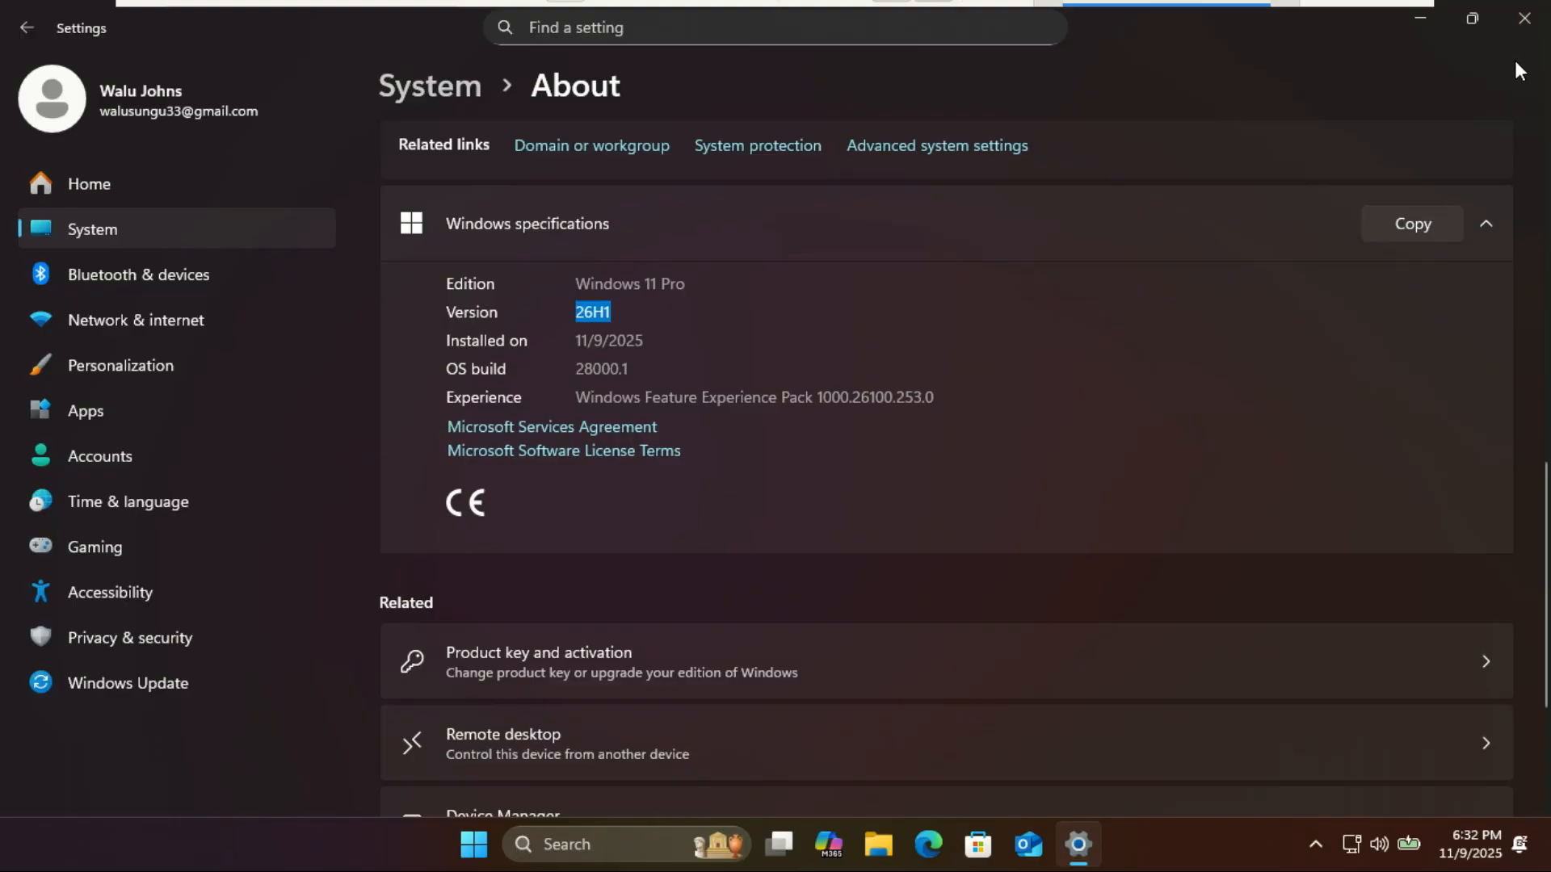
mouse_move(1009, 393)
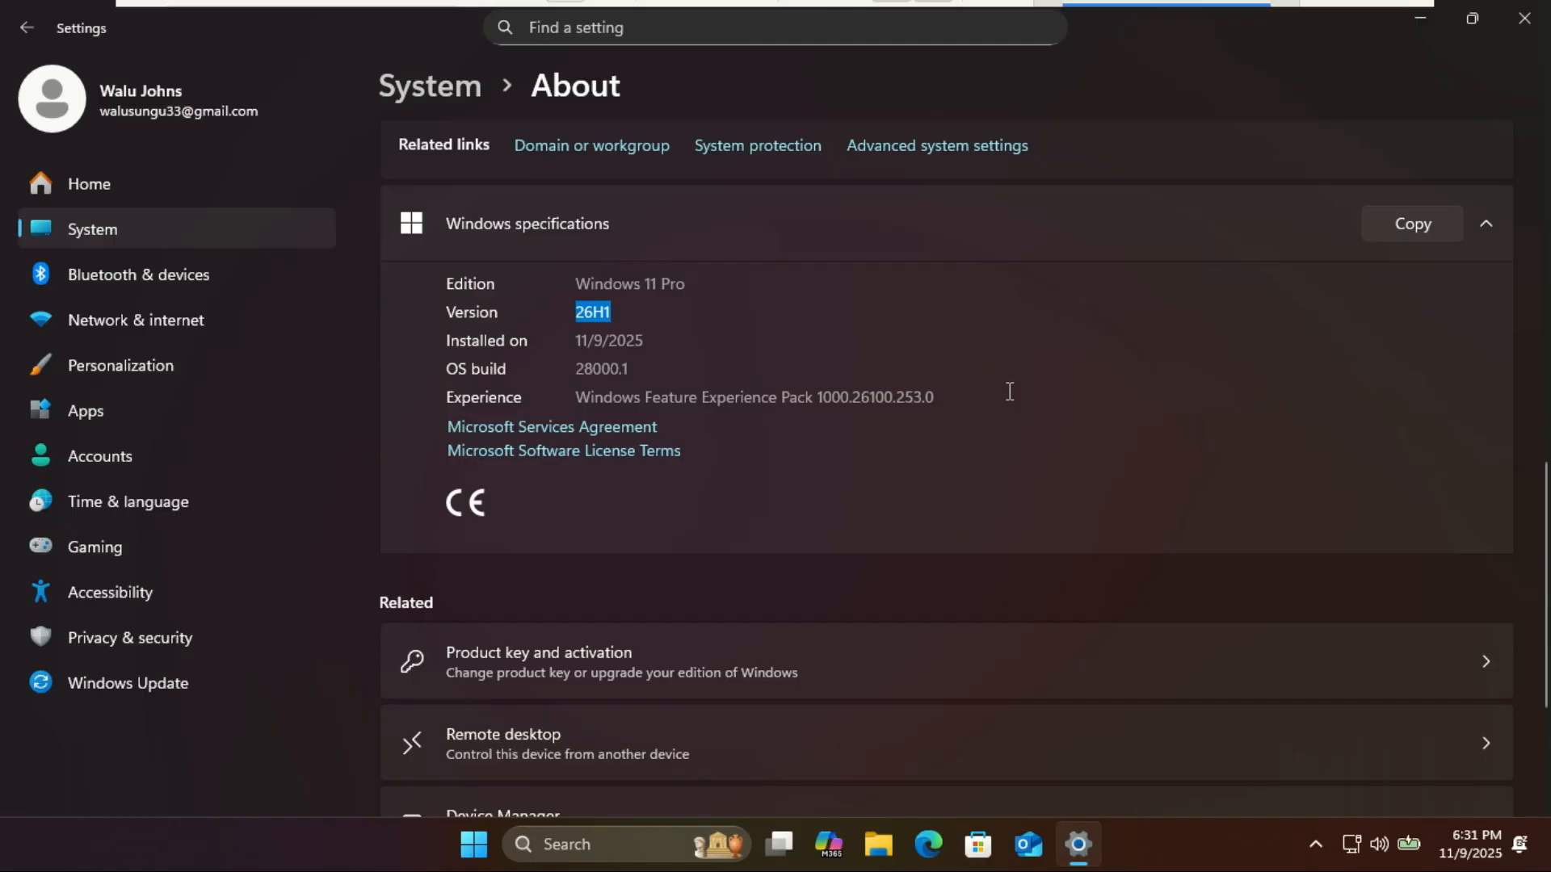
mouse_move(1059, 389)
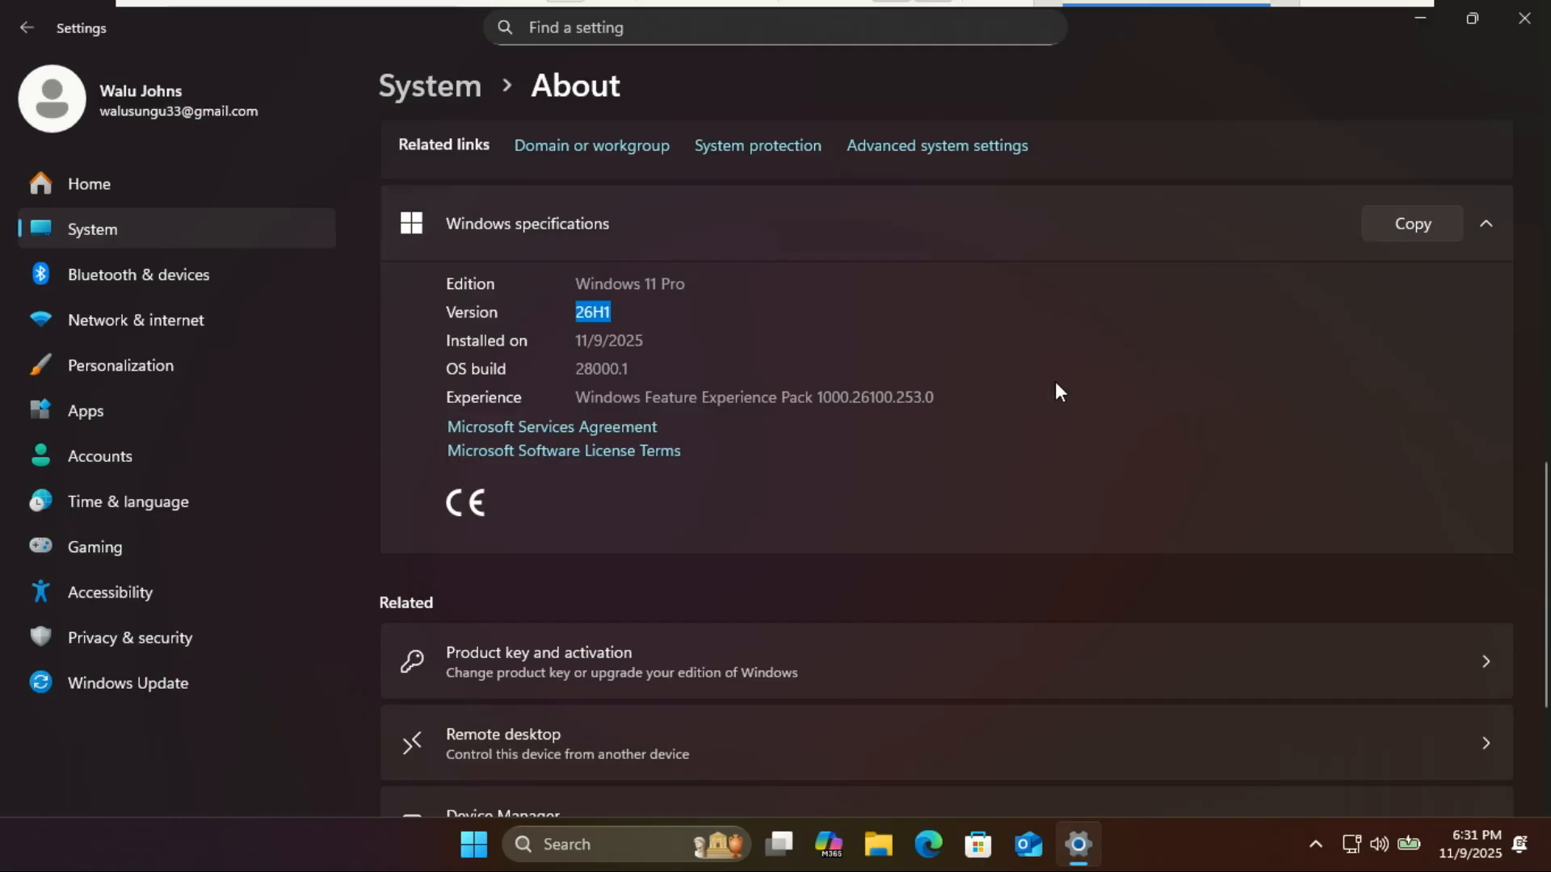
mouse_move(1217, 251)
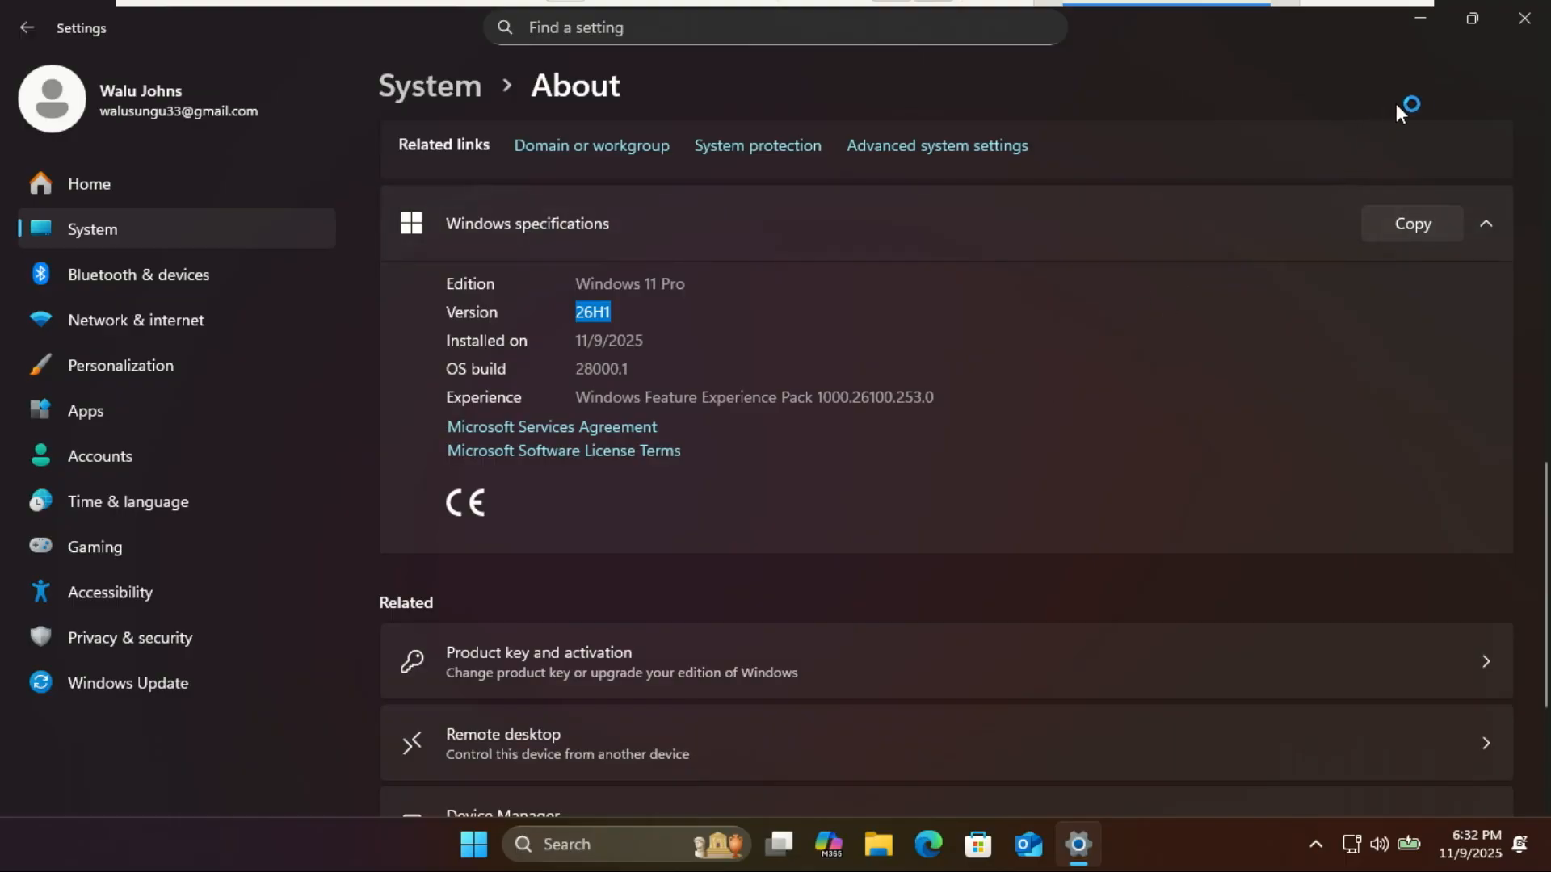
mouse_move(1447, 105)
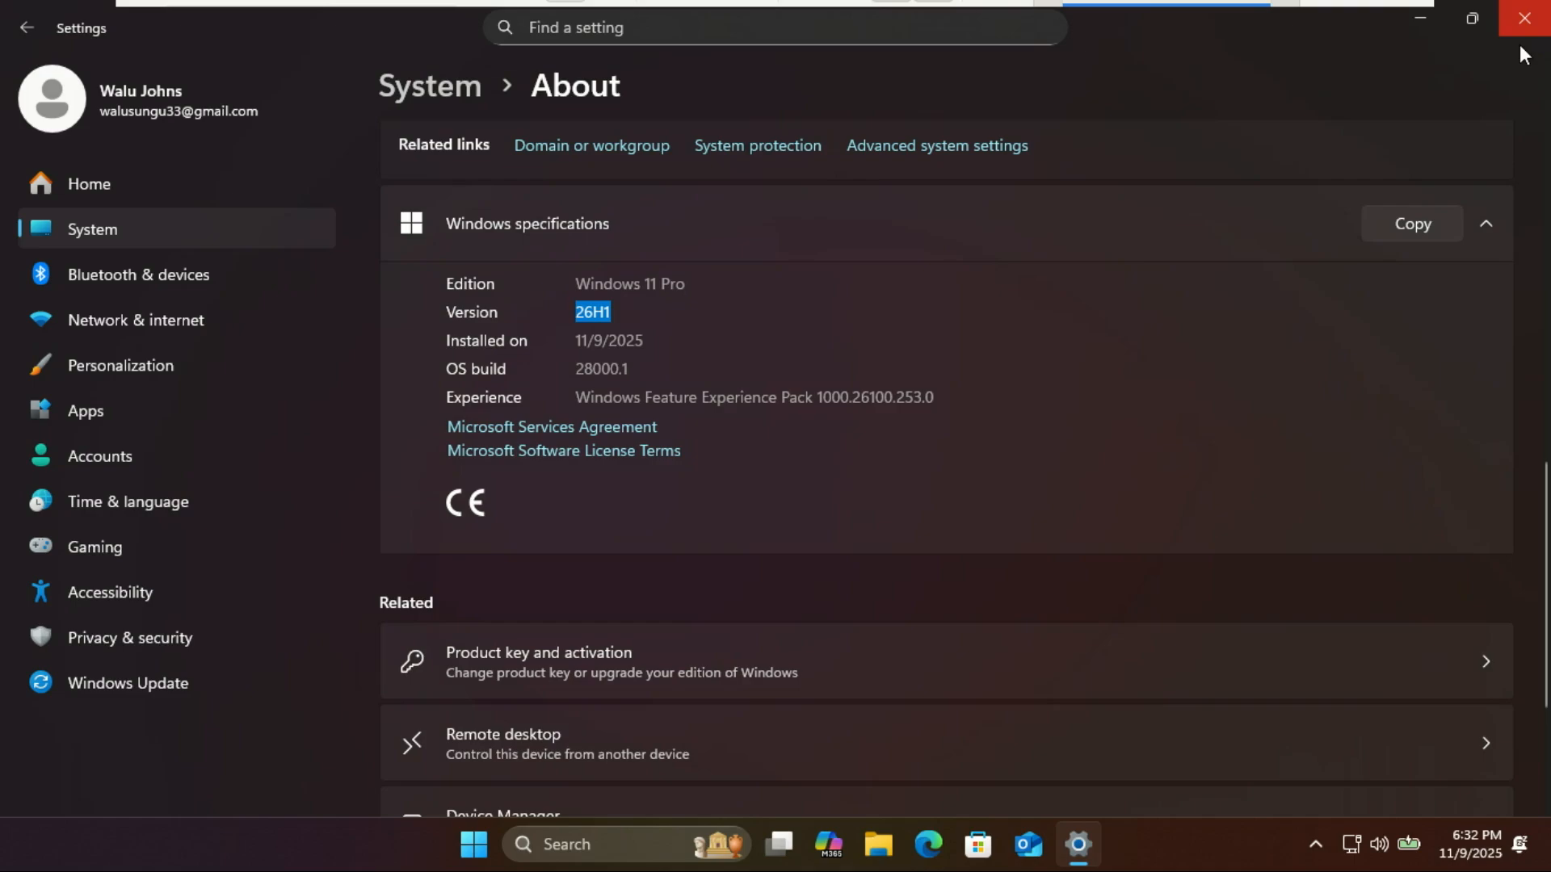
mouse_move(1524, 18)
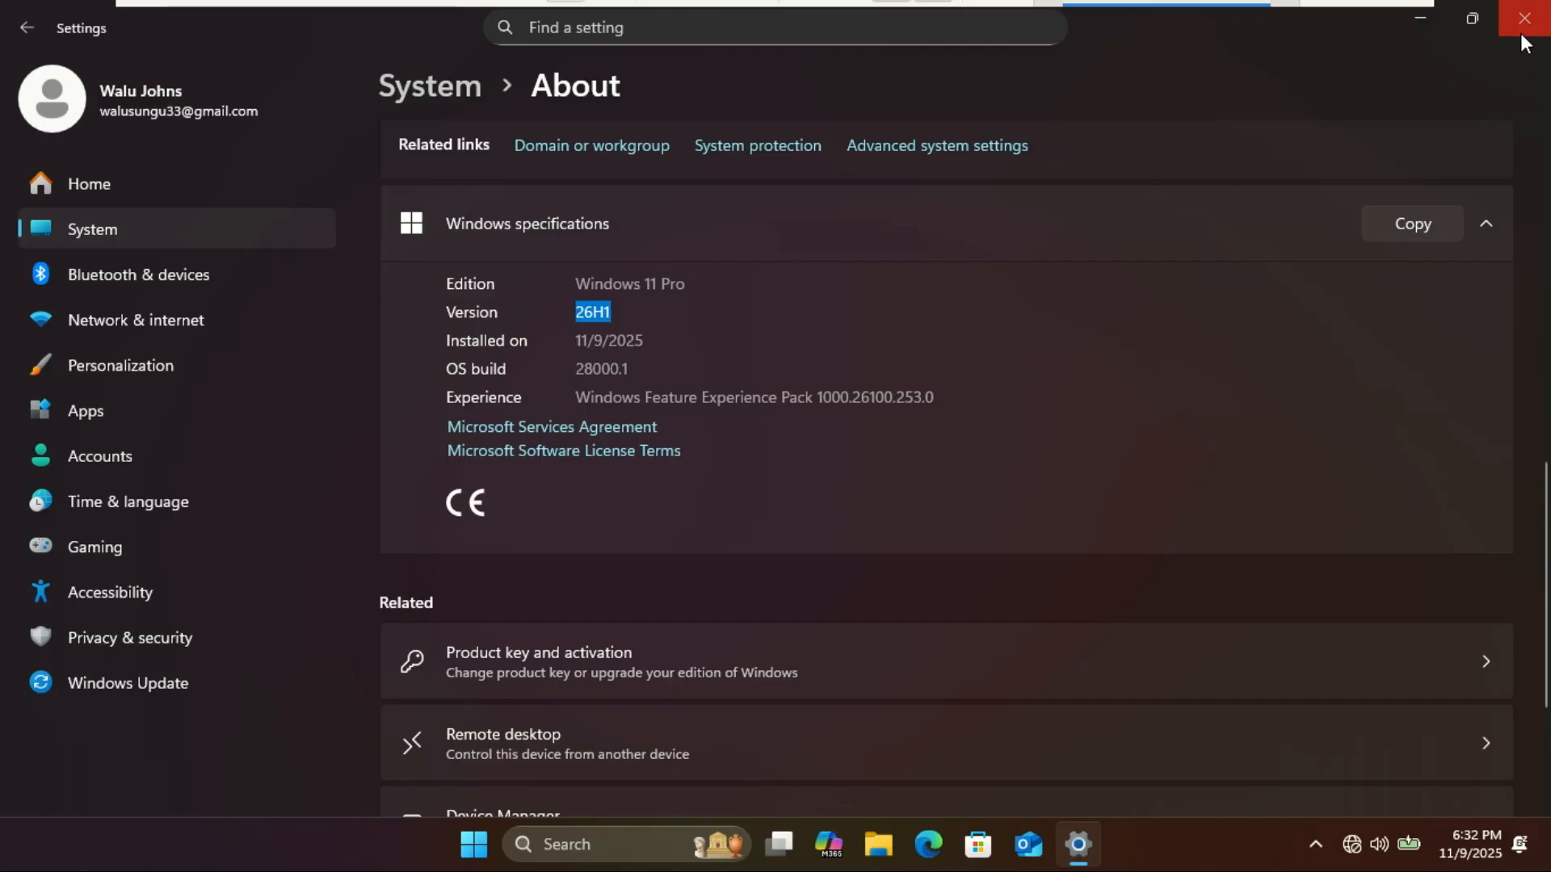
left_click(1526, 17)
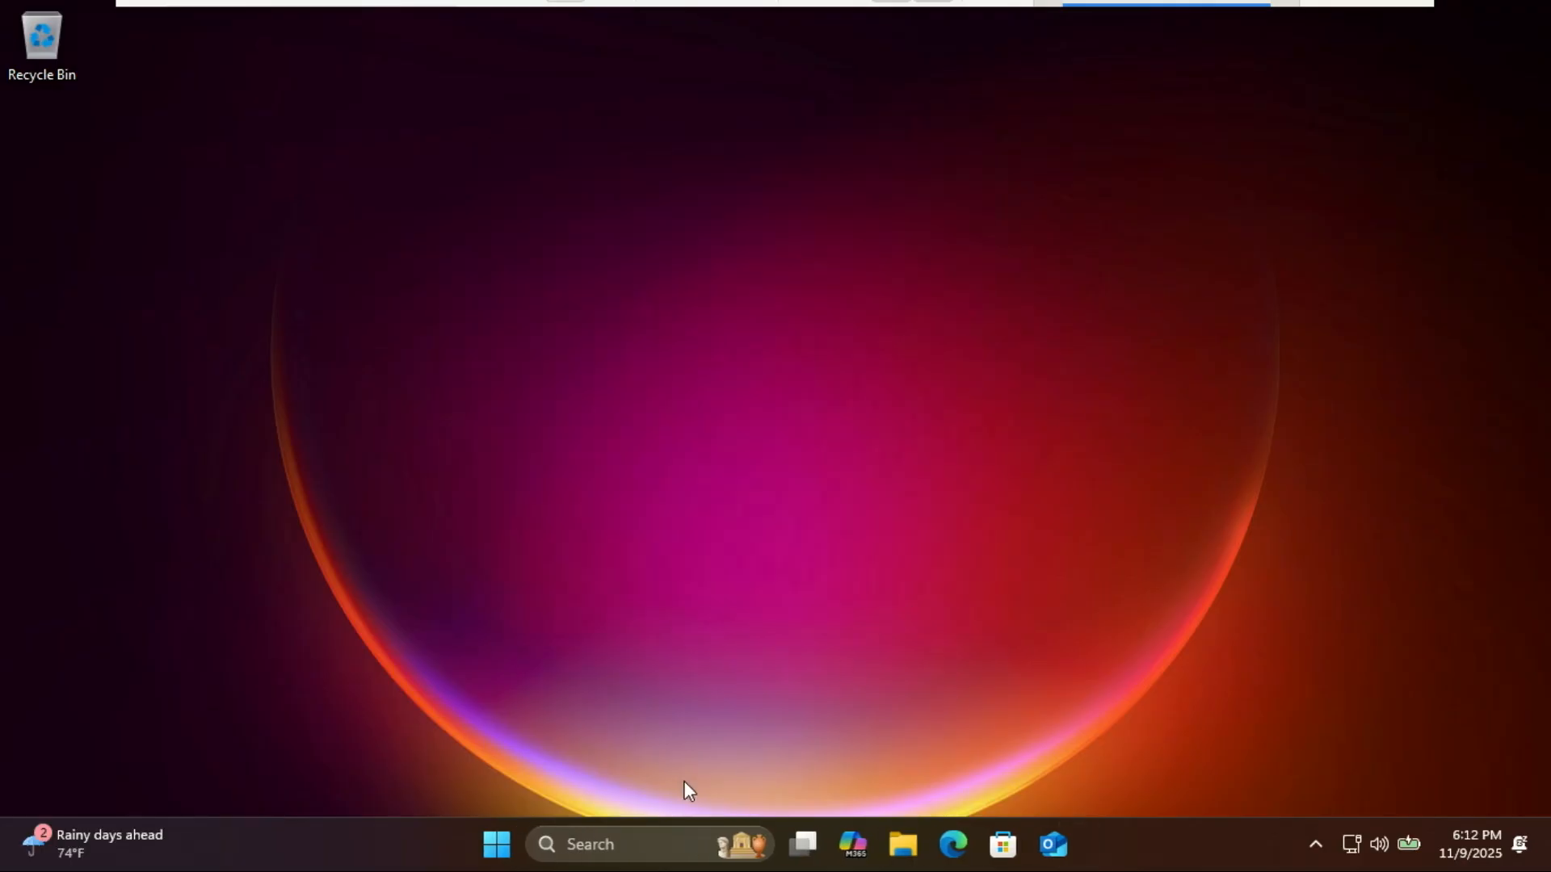
- Search for Run, move the dialog to centre, and launch winver
left_click(590, 843)
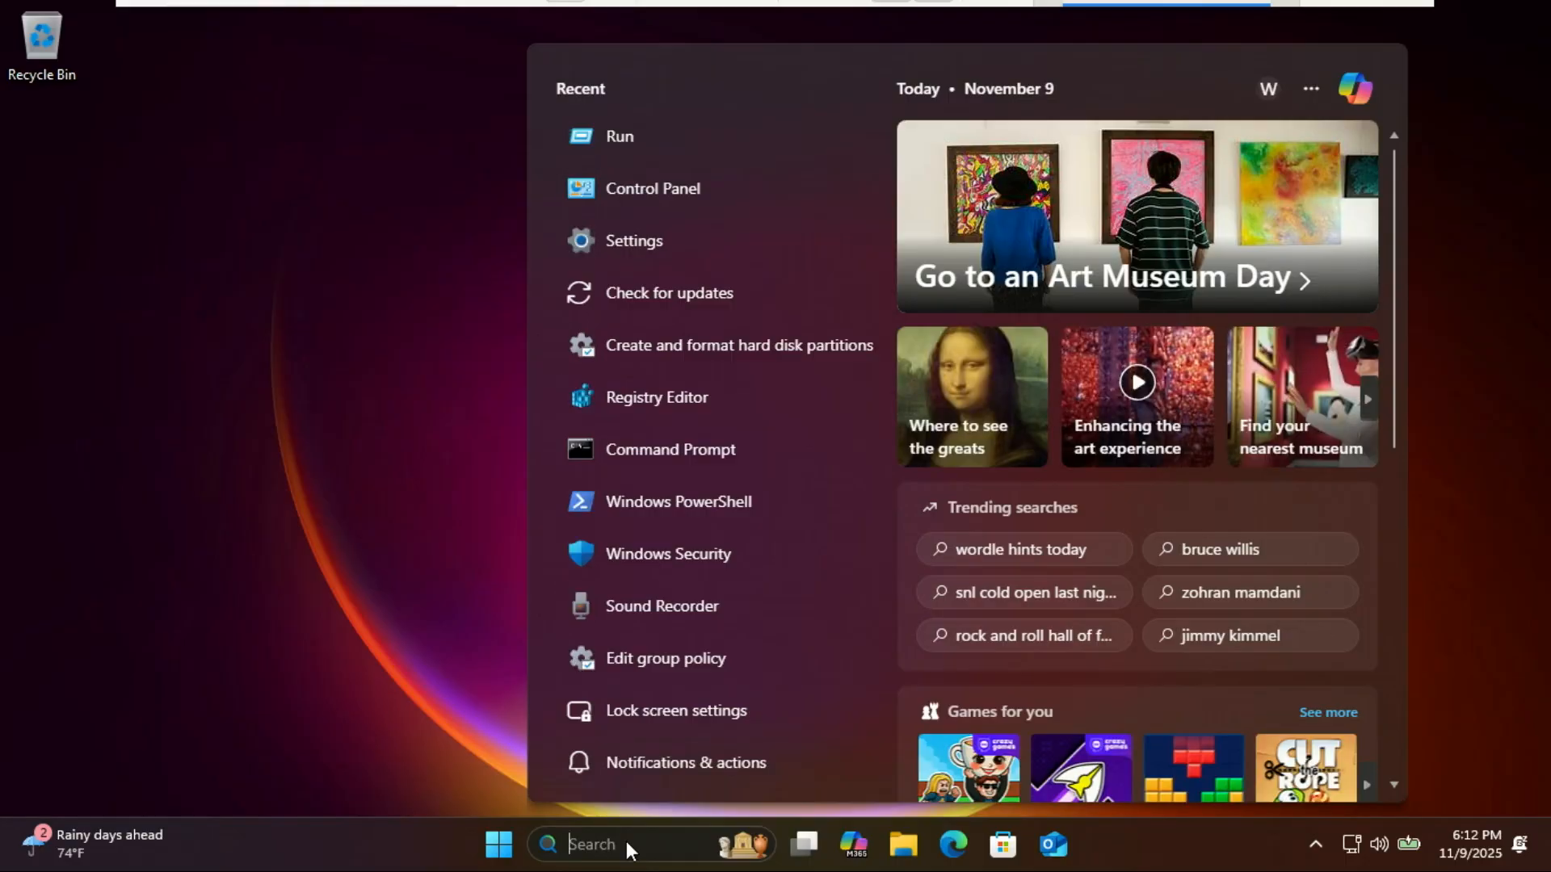
type("run")
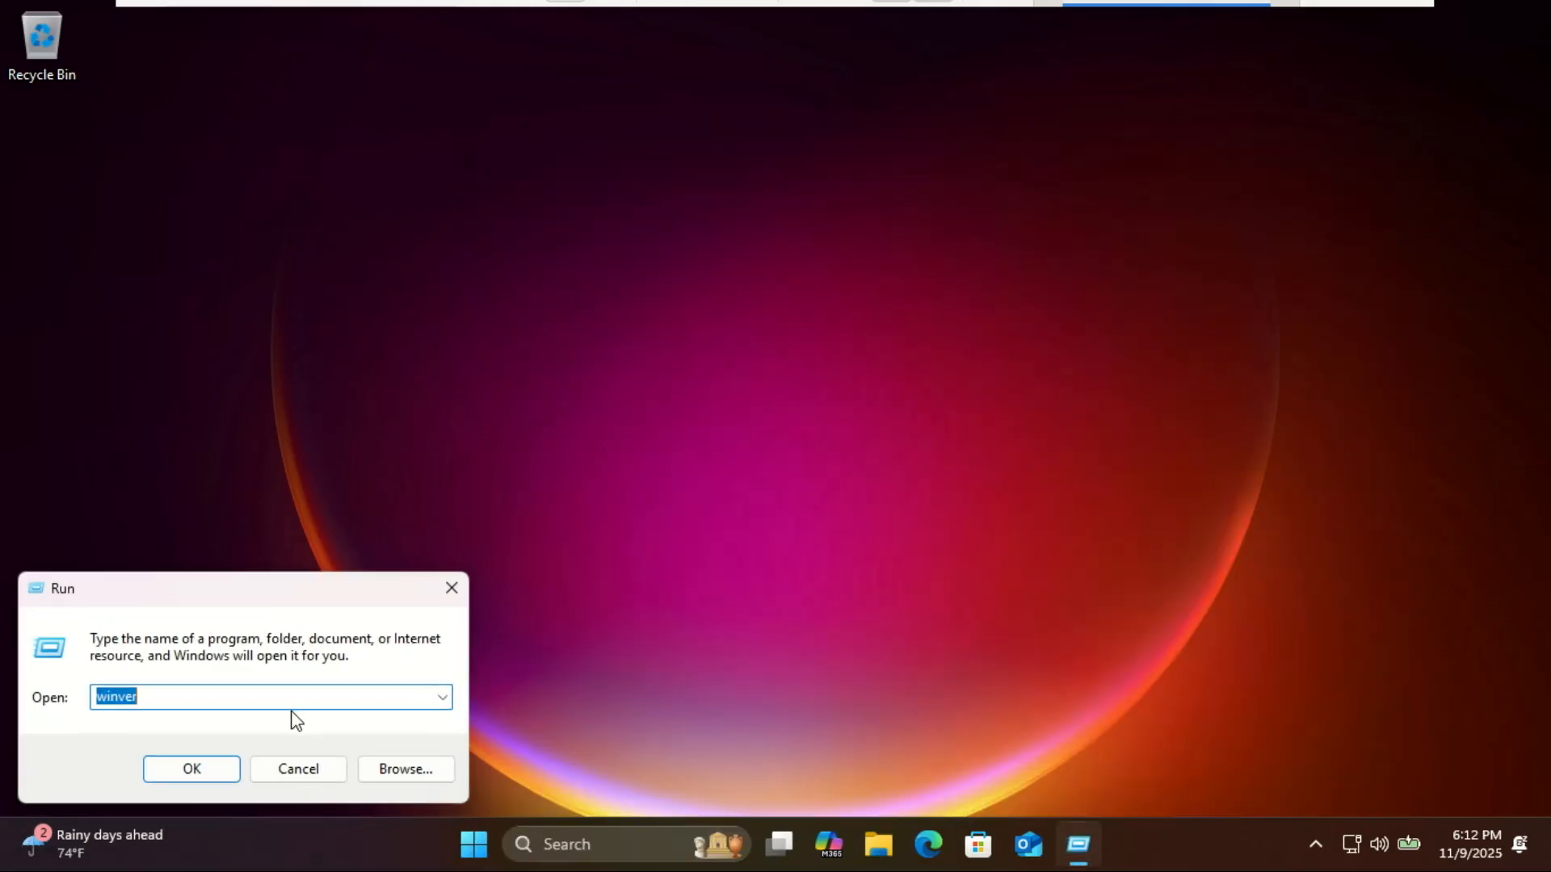
left_click_drag(62, 587, 308, 360)
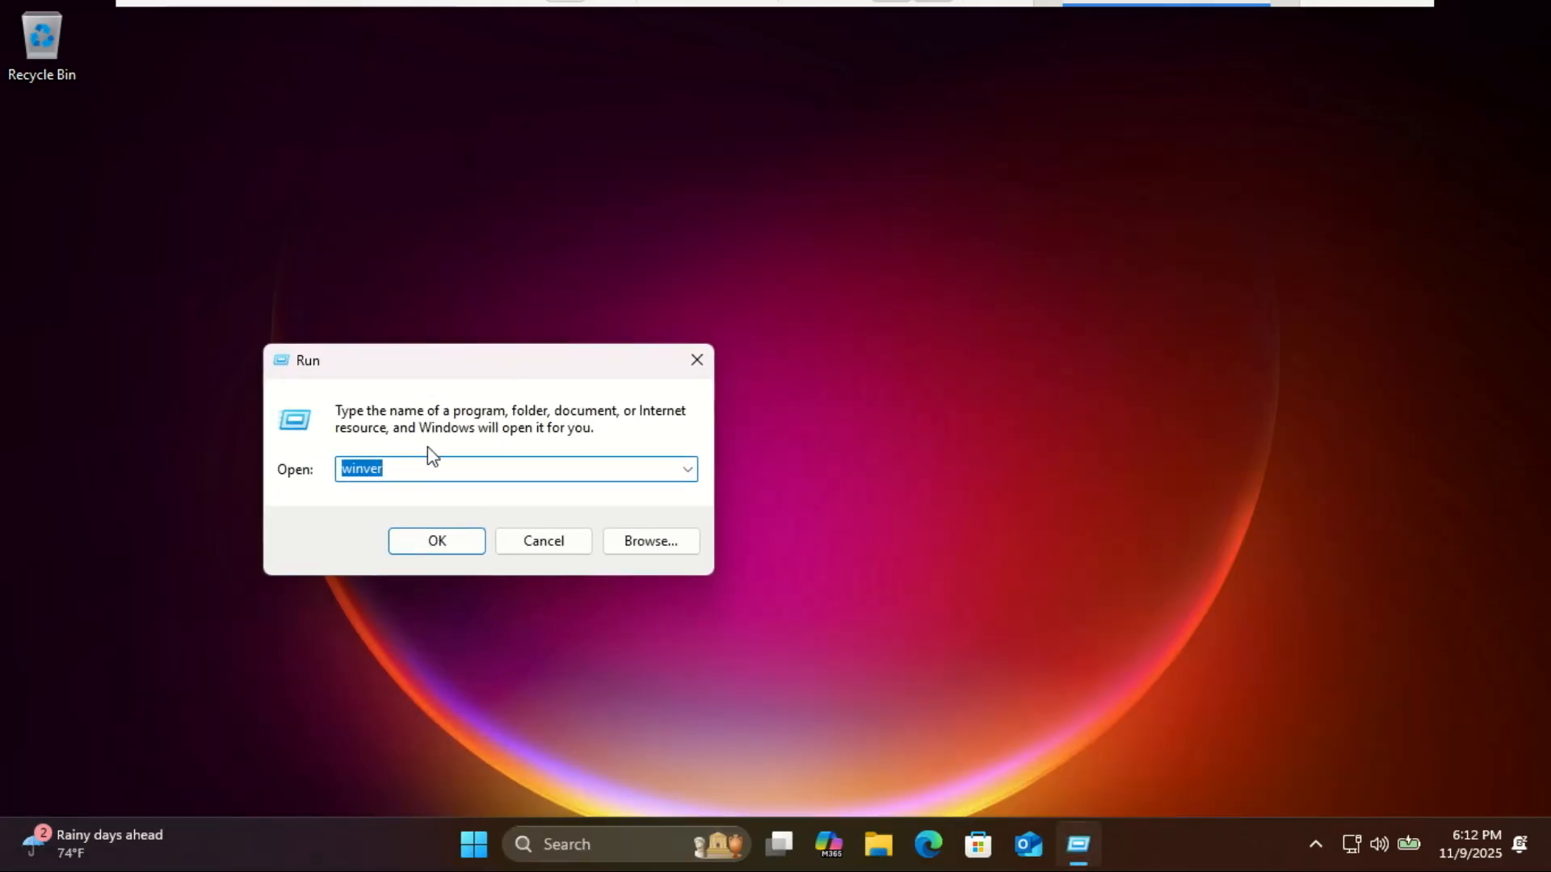
left_click(436, 541)
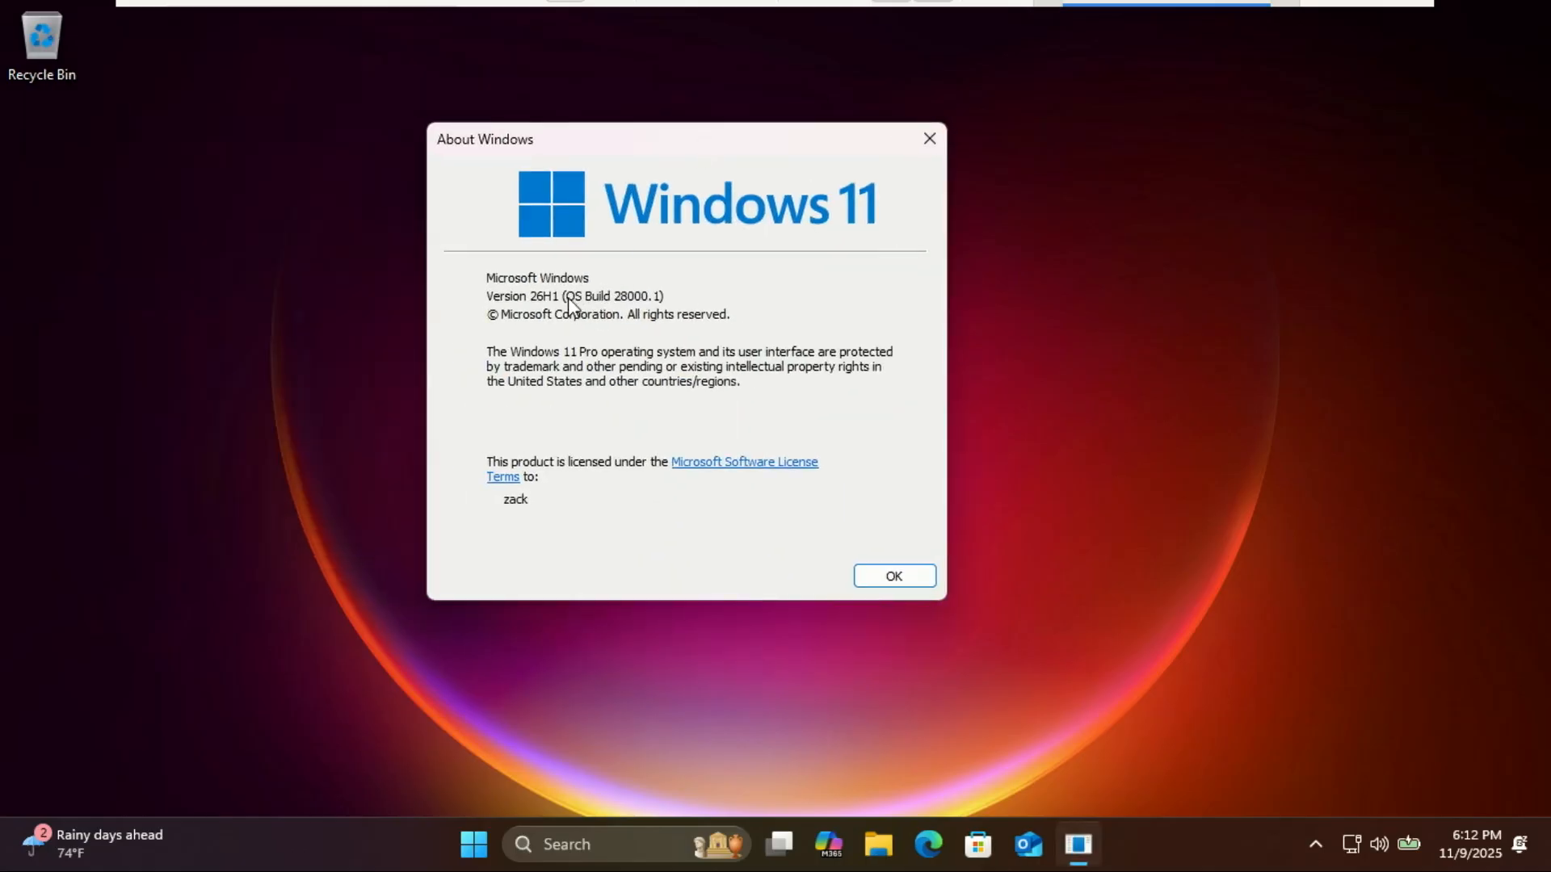
mouse_move(680, 295)
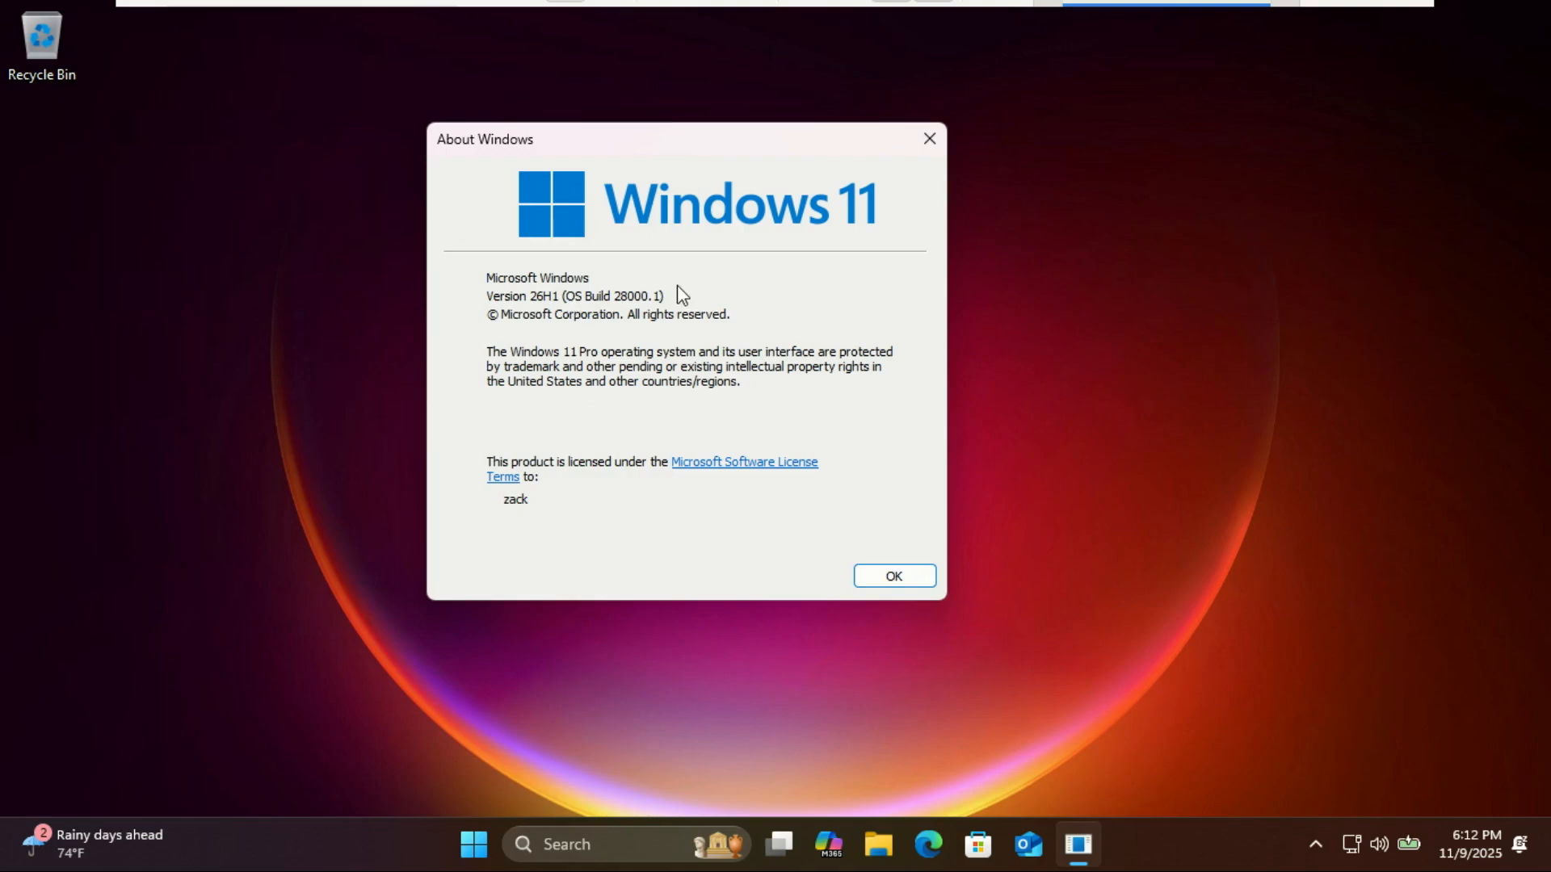
mouse_move(842, 440)
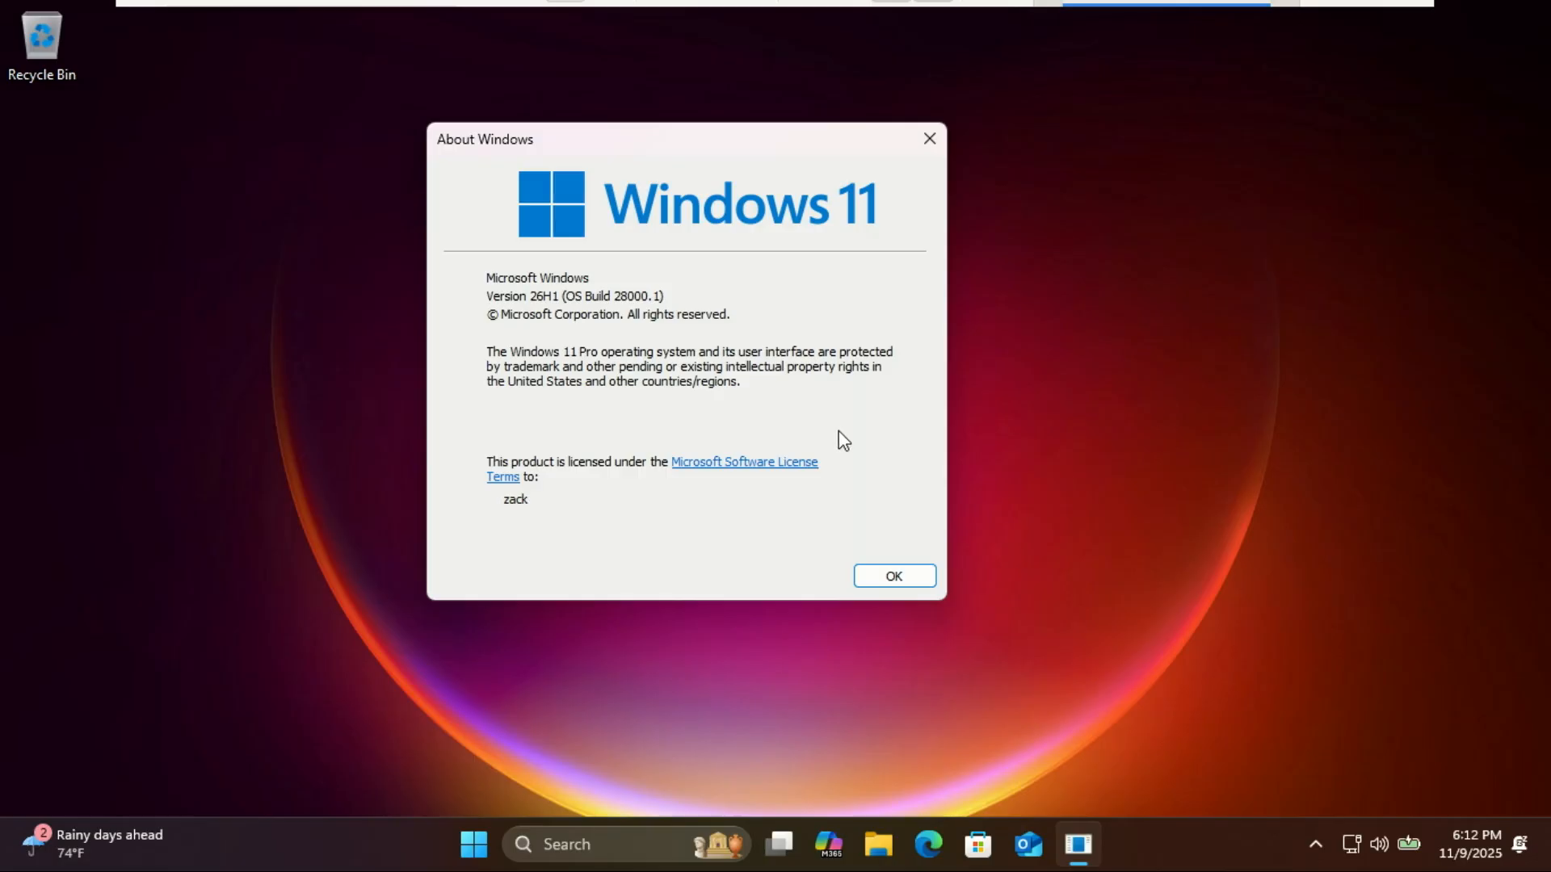
mouse_move(868, 475)
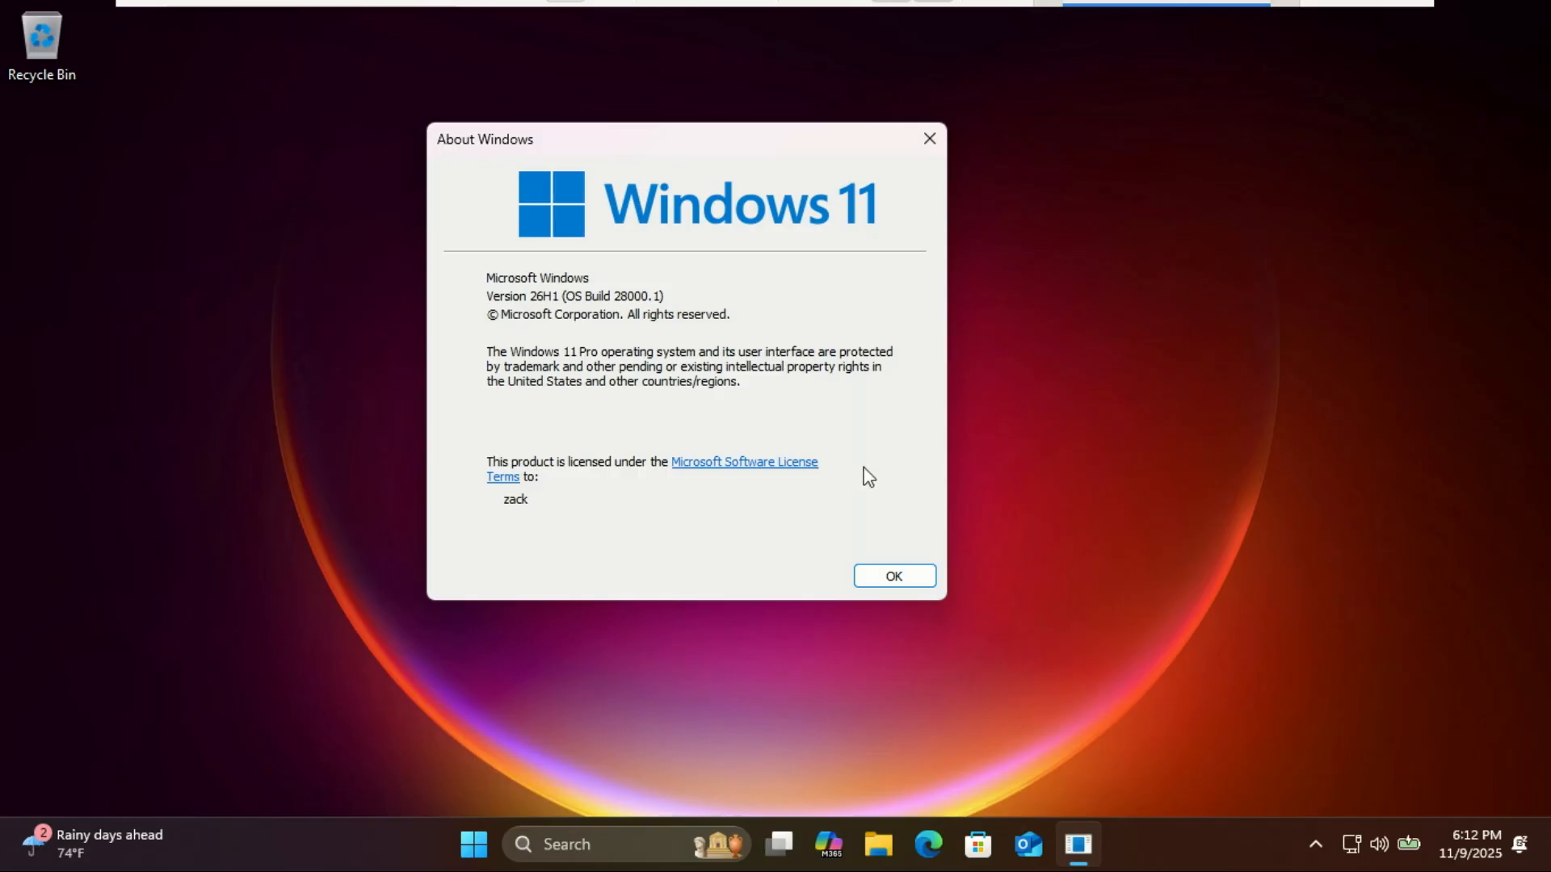
mouse_move(874, 483)
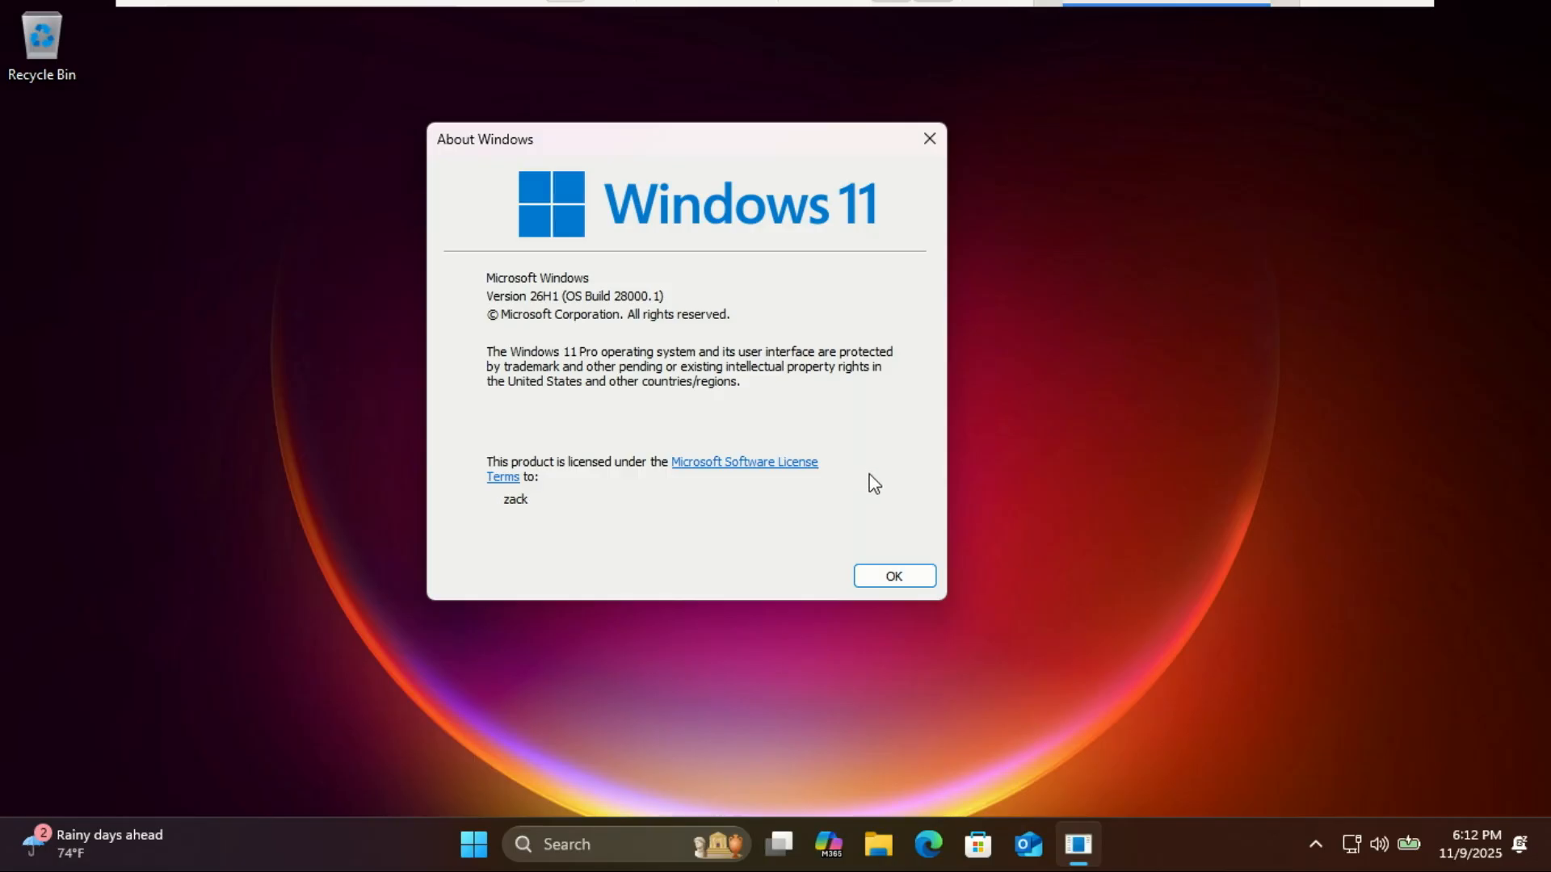